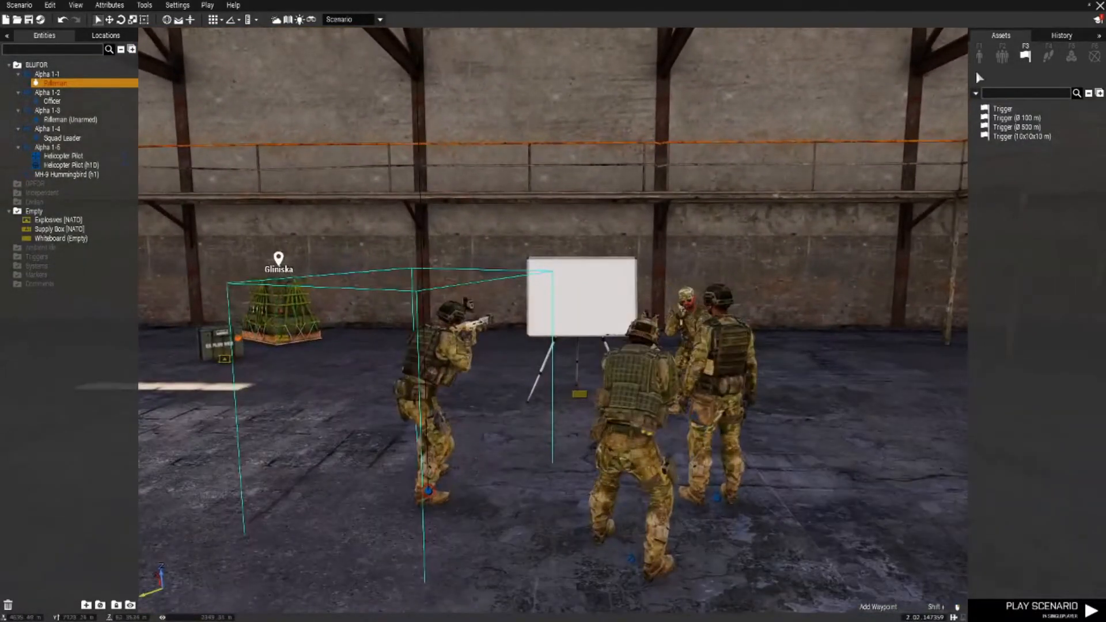
# Step: List NATO infantry units in the Assets panel and bring the Hummingbird into view
pyautogui.click(979, 55)
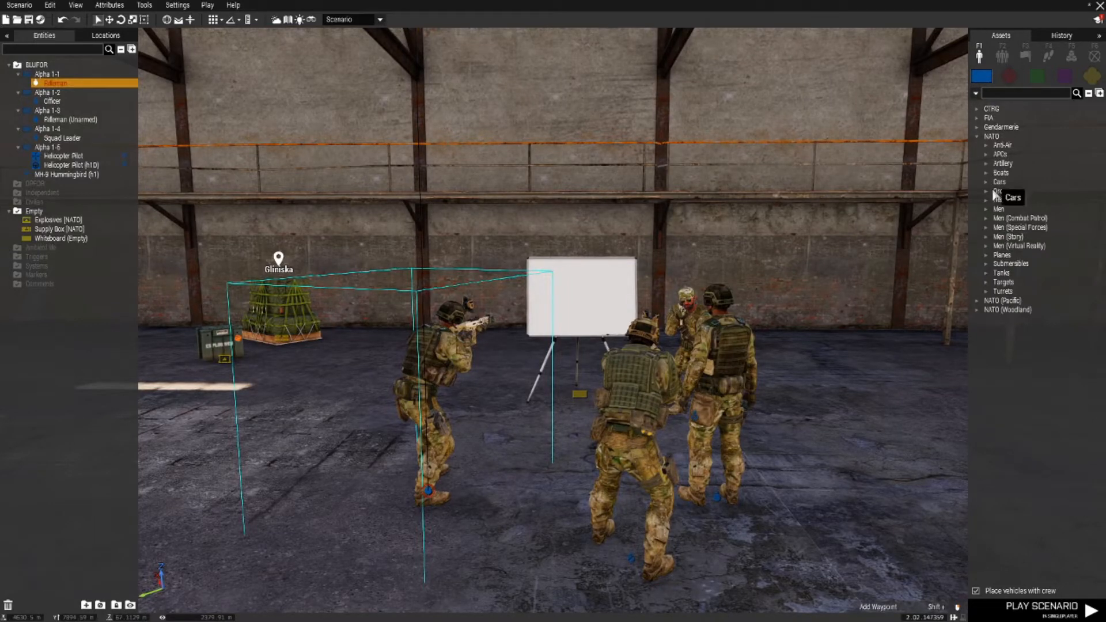
pyautogui.click(987, 209)
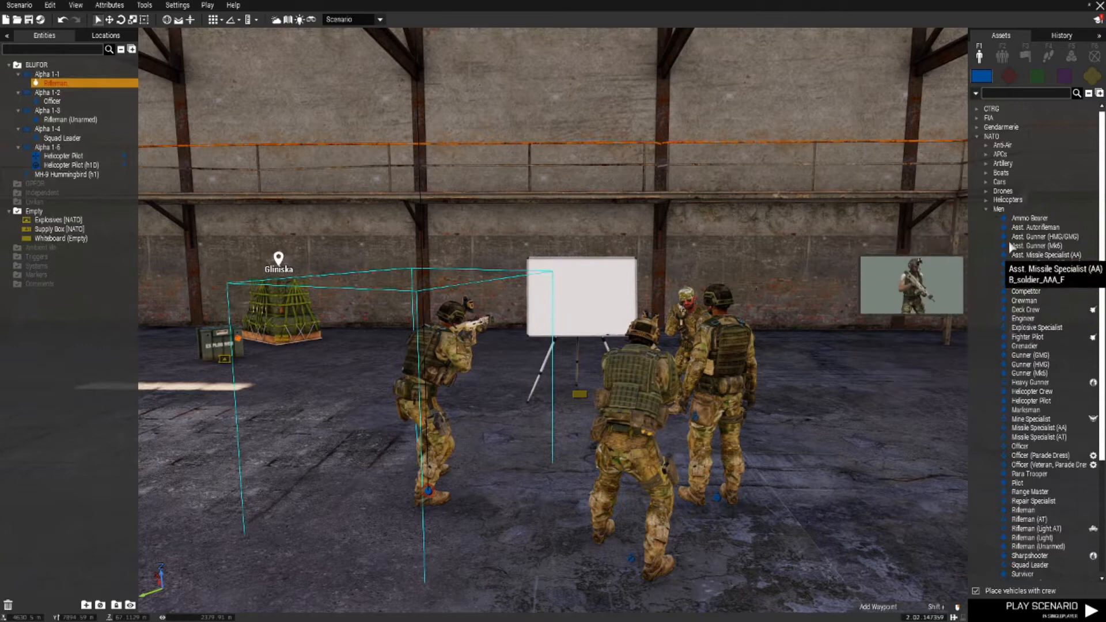
pyautogui.click(987, 209)
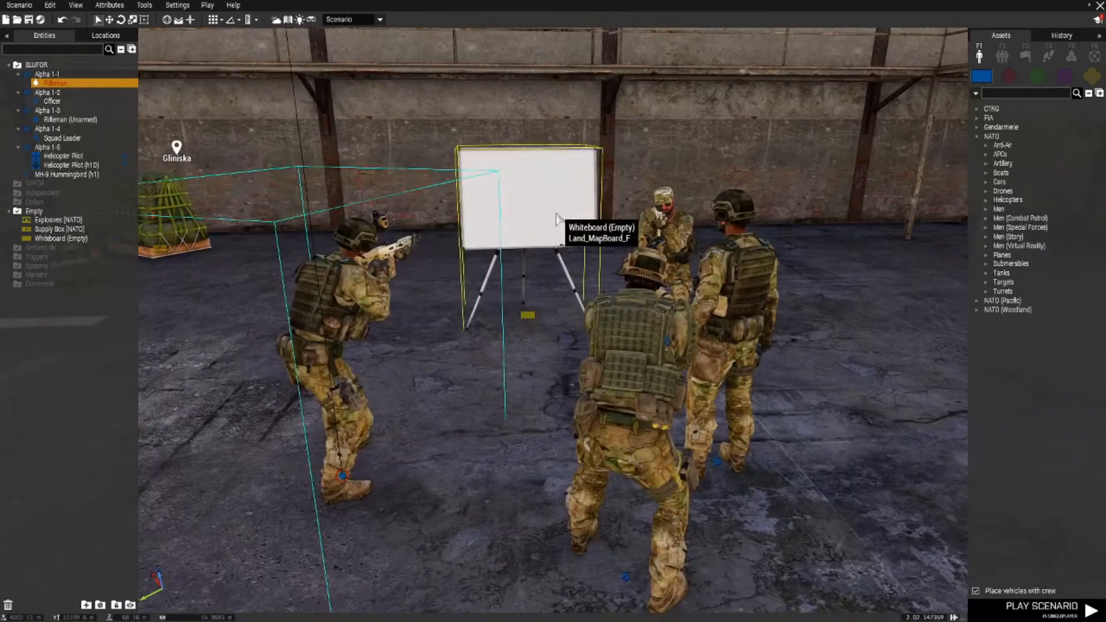
pyautogui.moveTo(652, 507)
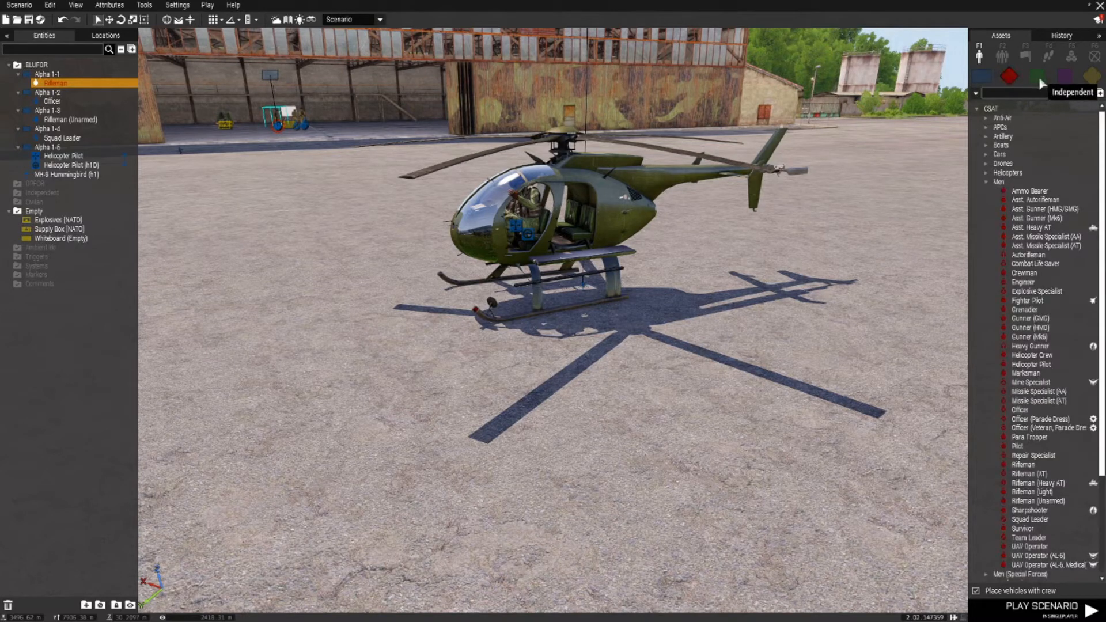
pyautogui.click(979, 77)
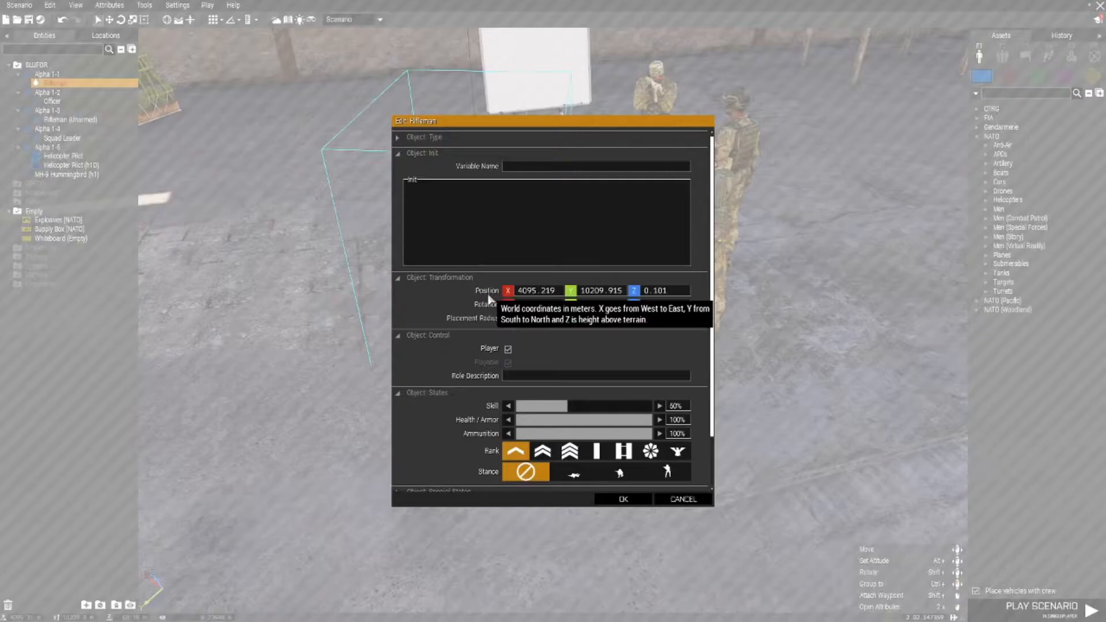
pyautogui.moveTo(484, 162)
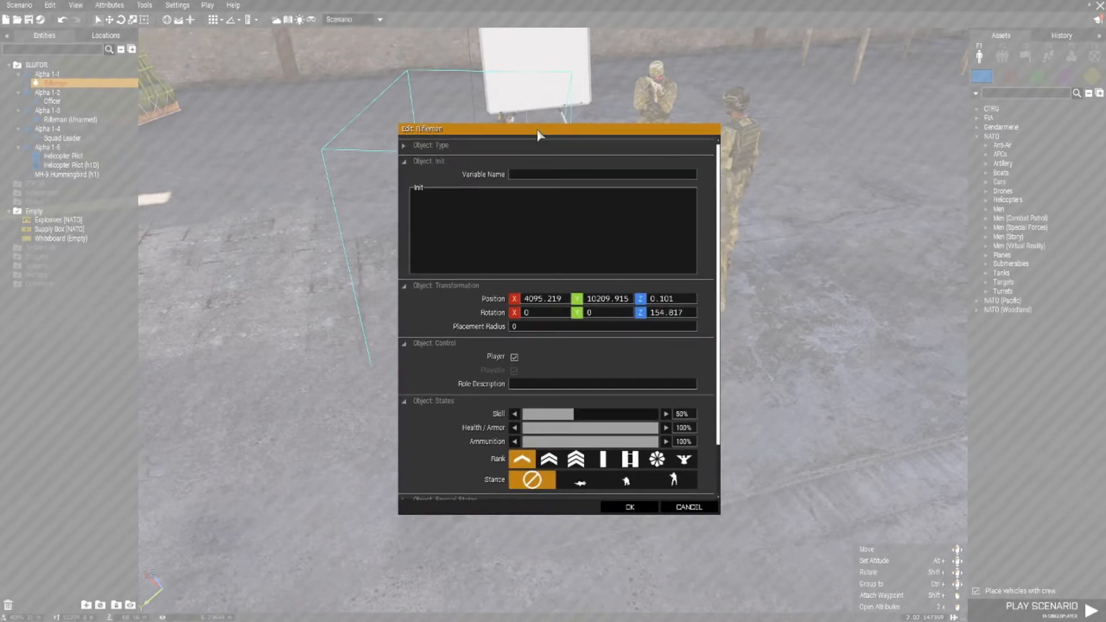
pyautogui.moveTo(525, 180)
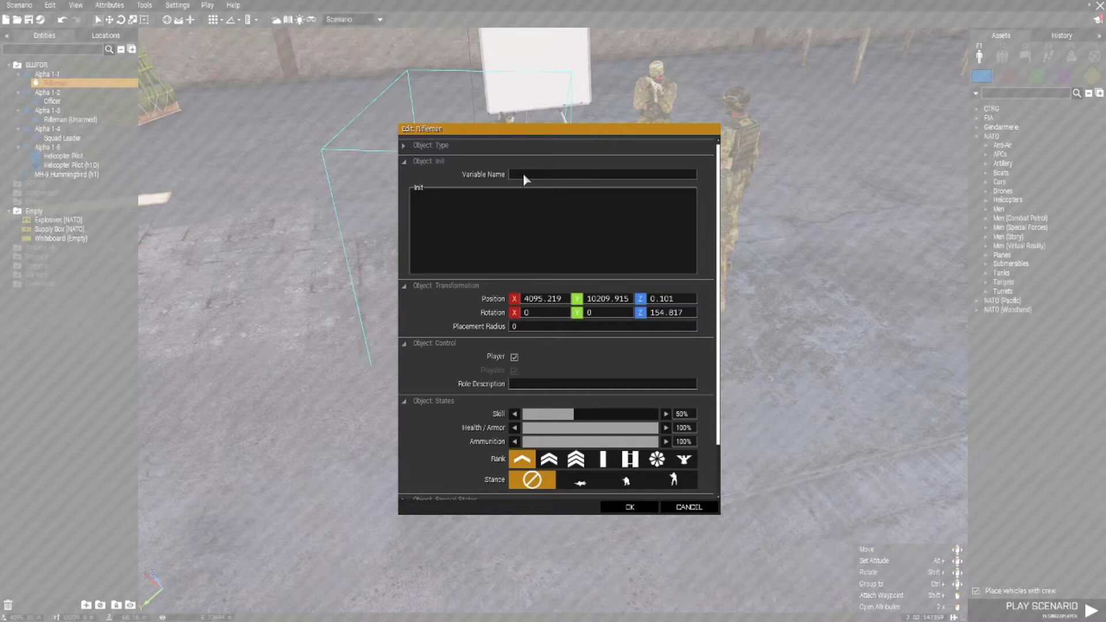
# Step: Give the player rifleman the variable name s1 and confirm its attributes
pyautogui.write('s1')
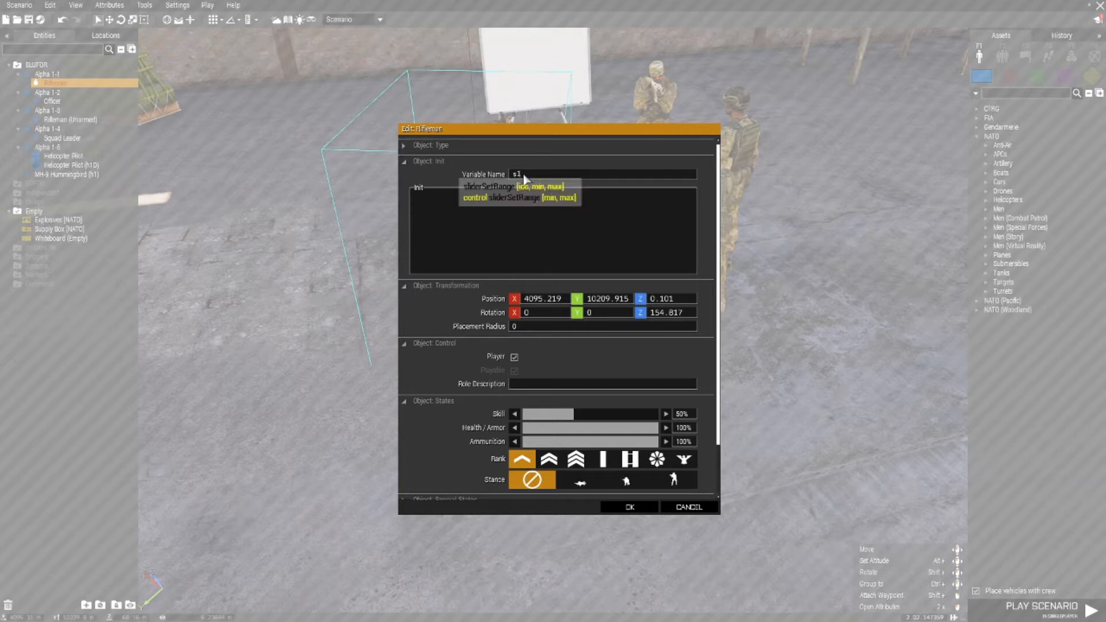
pyautogui.click(628, 507)
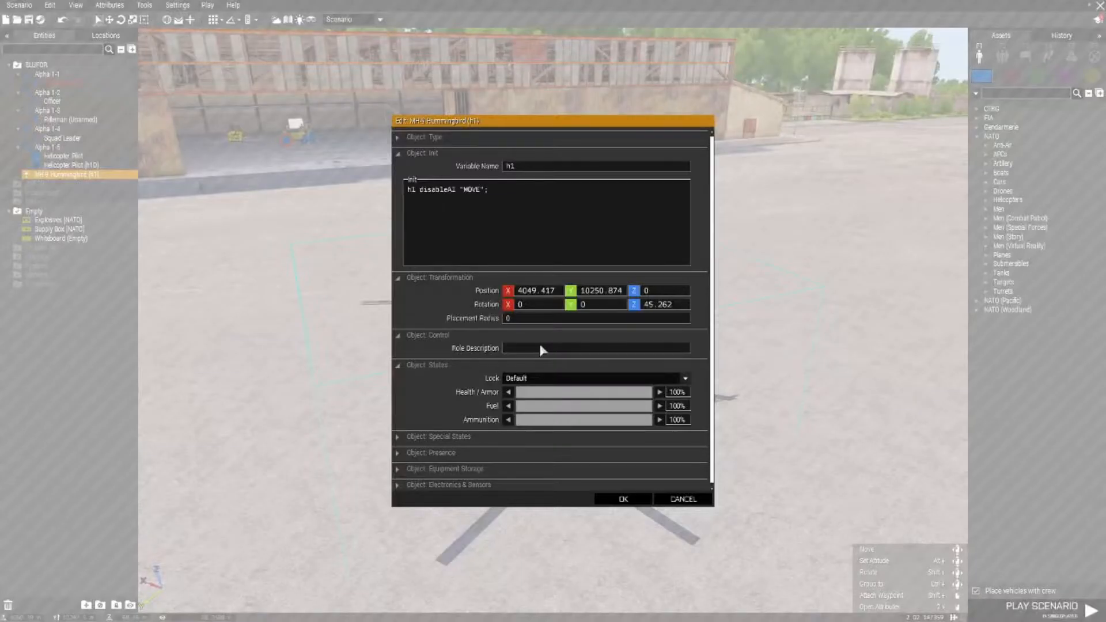
pyautogui.moveTo(508, 169)
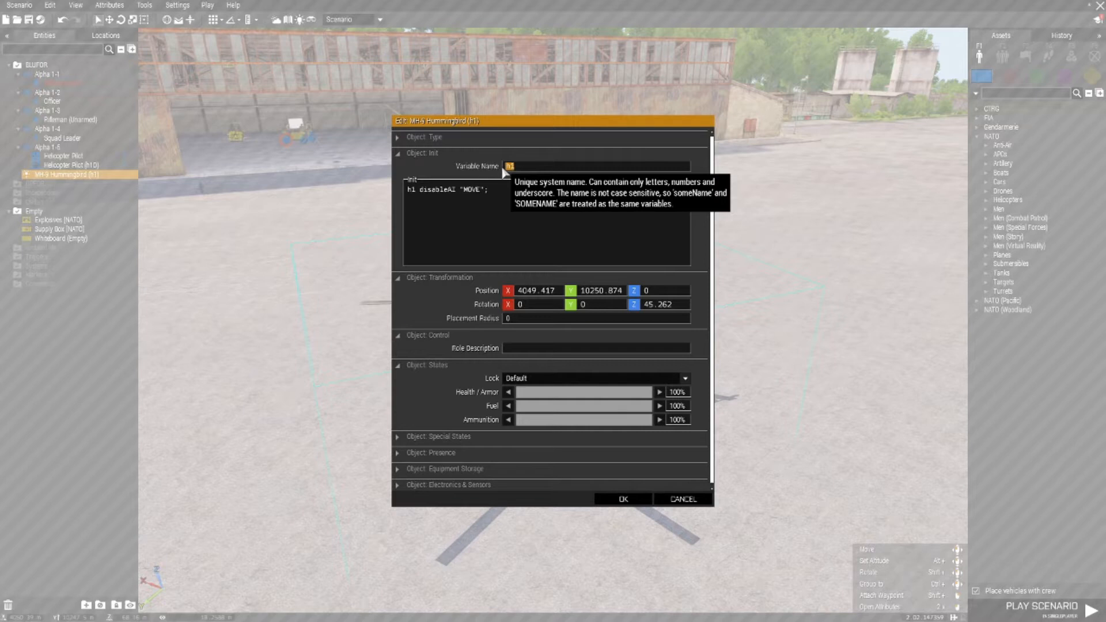
pyautogui.moveTo(519, 190)
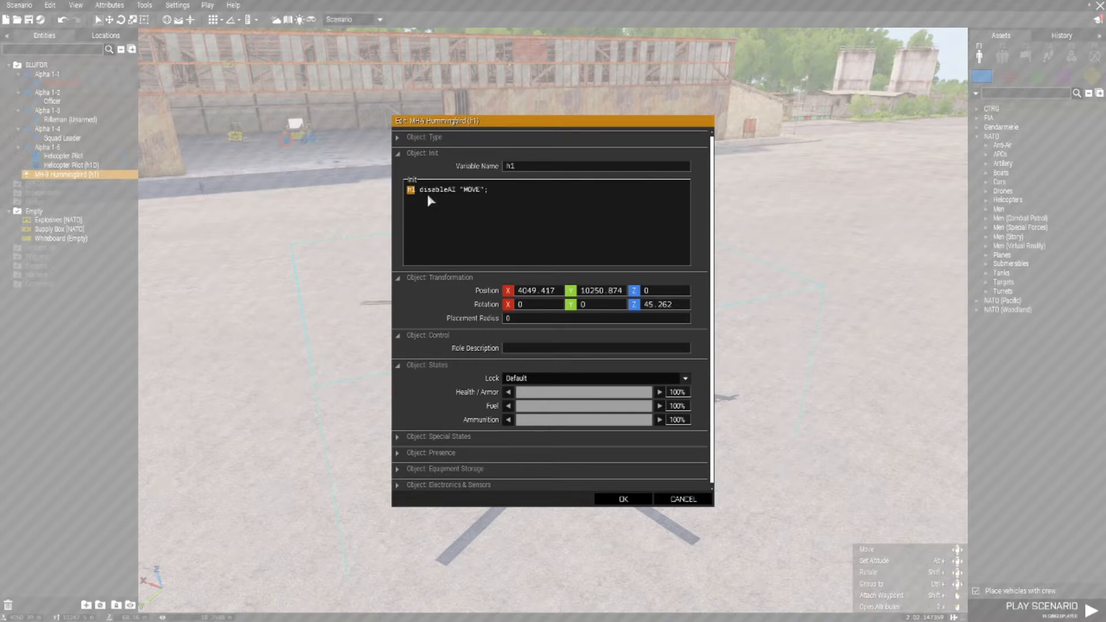
# Step: Keep h1's init line h1 disableAI "MOVE"; and confirm the helicopter's attributes
pyautogui.doubleClick(436, 189)
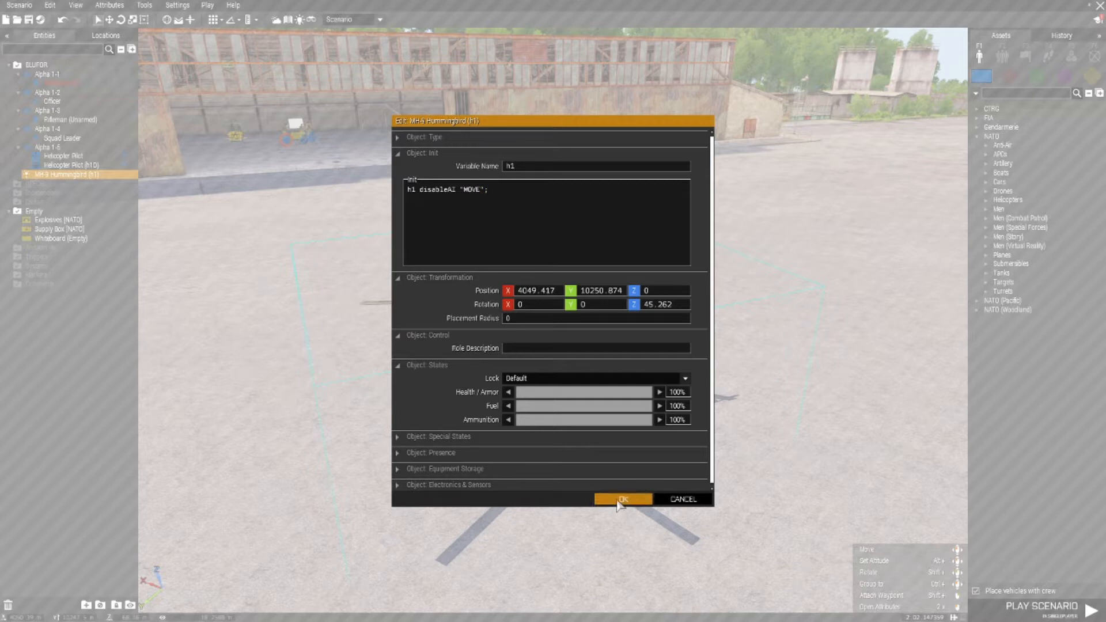
pyautogui.click(622, 499)
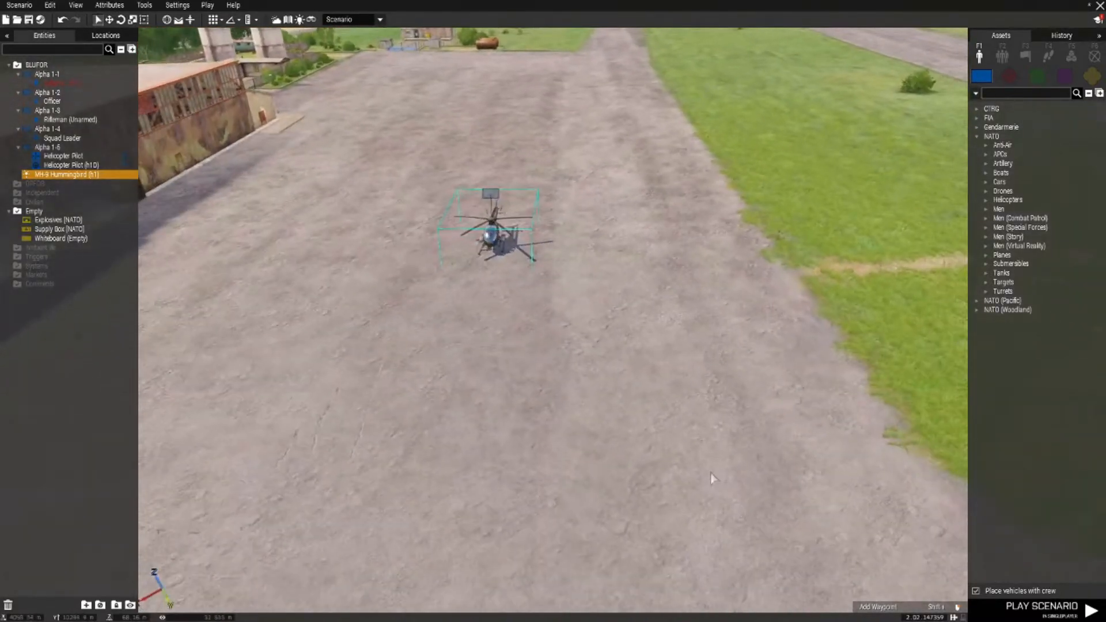
# Step: Place MOVE waypoints WP #0, #1 and #2 for the helicopter's group across the fields
pyautogui.rightClick(487, 236)
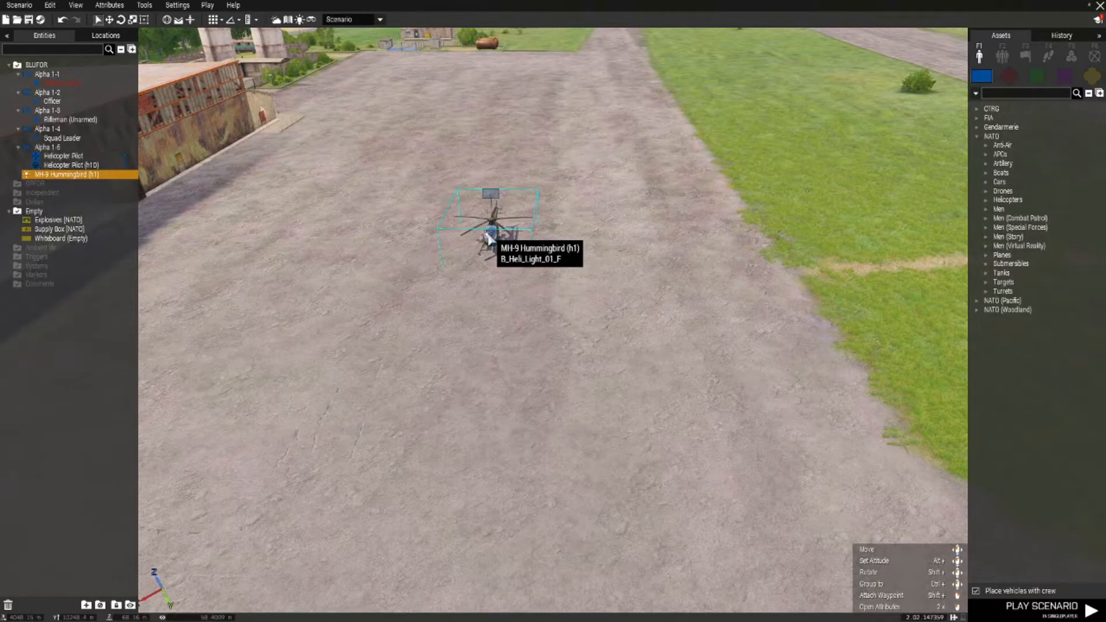
pyautogui.moveTo(503, 327)
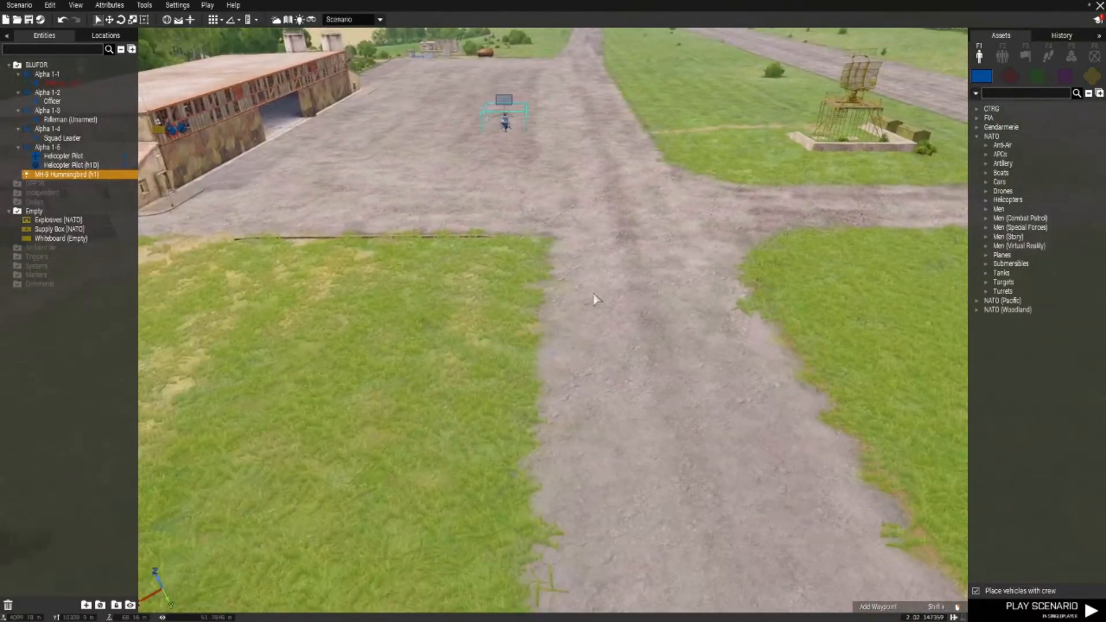
pyautogui.click(598, 350)
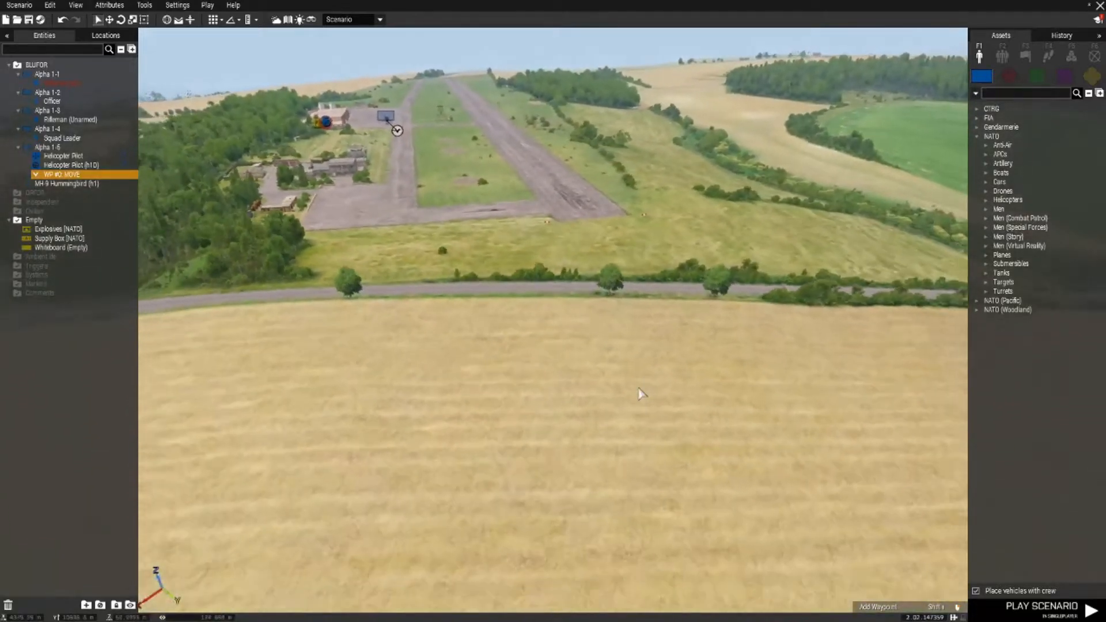
pyautogui.click(632, 430)
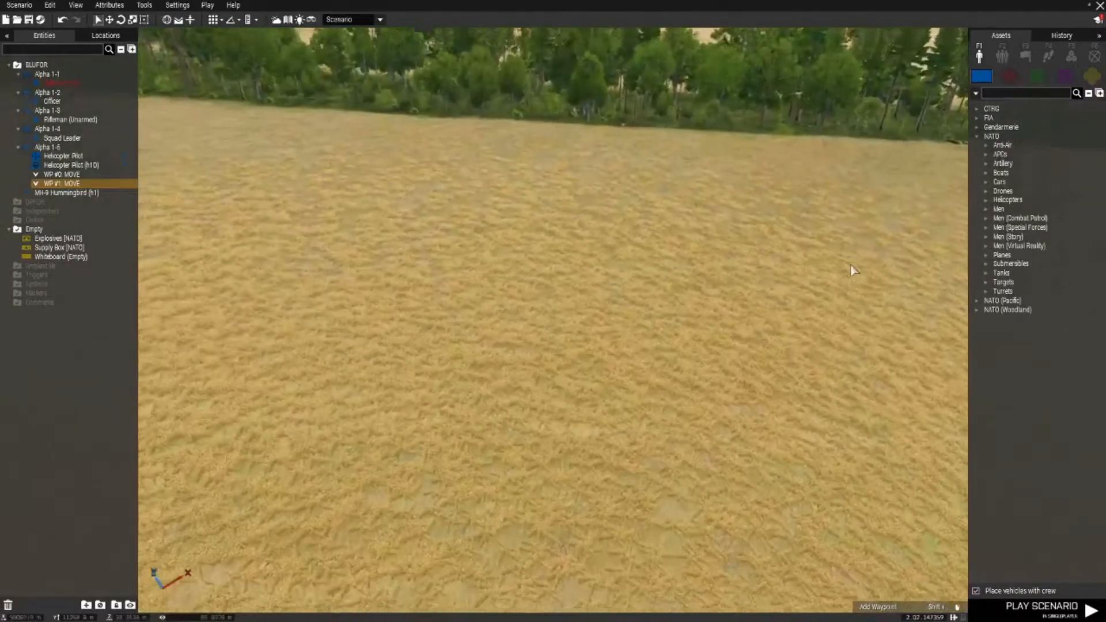
pyautogui.click(576, 306)
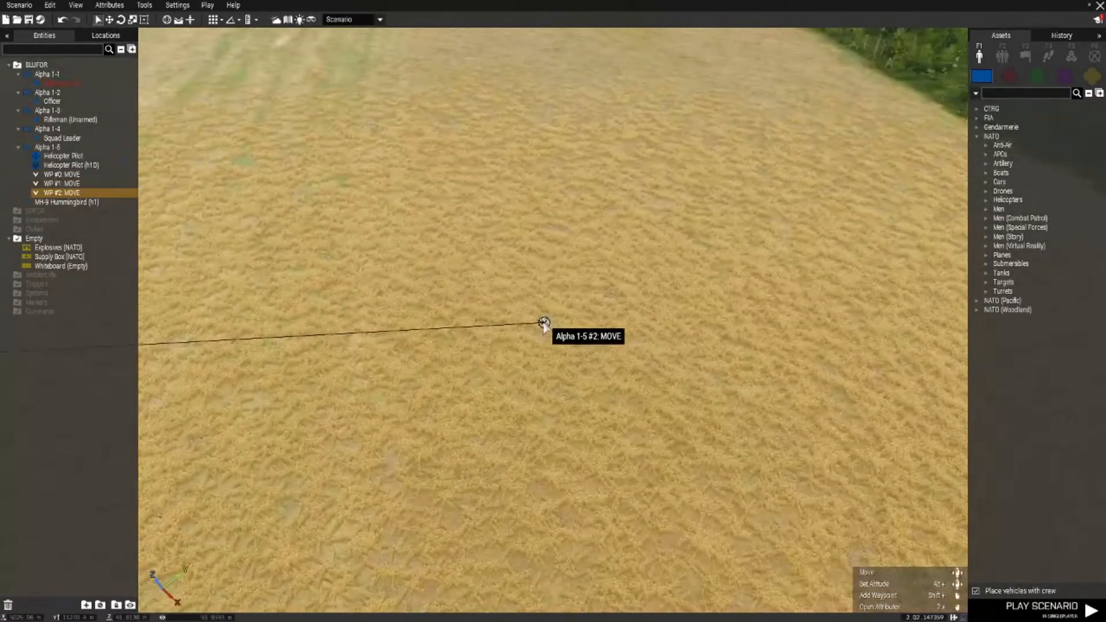
# Step: Change WP #2's type to TRANSPORT UNLOAD and confirm
pyautogui.doubleClick(542, 321)
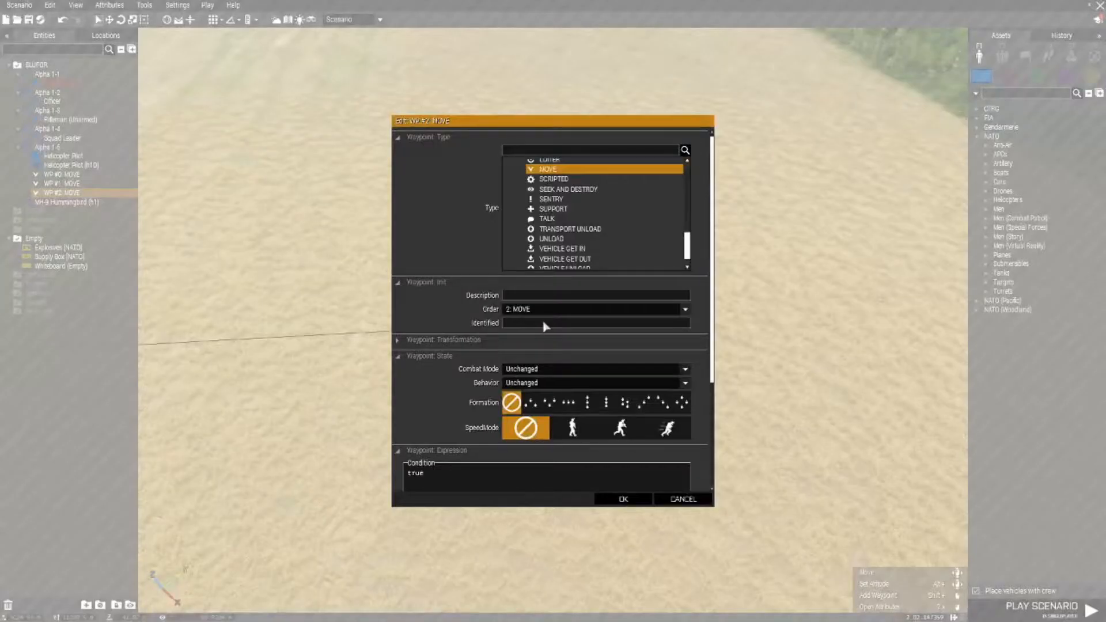
pyautogui.moveTo(562, 219)
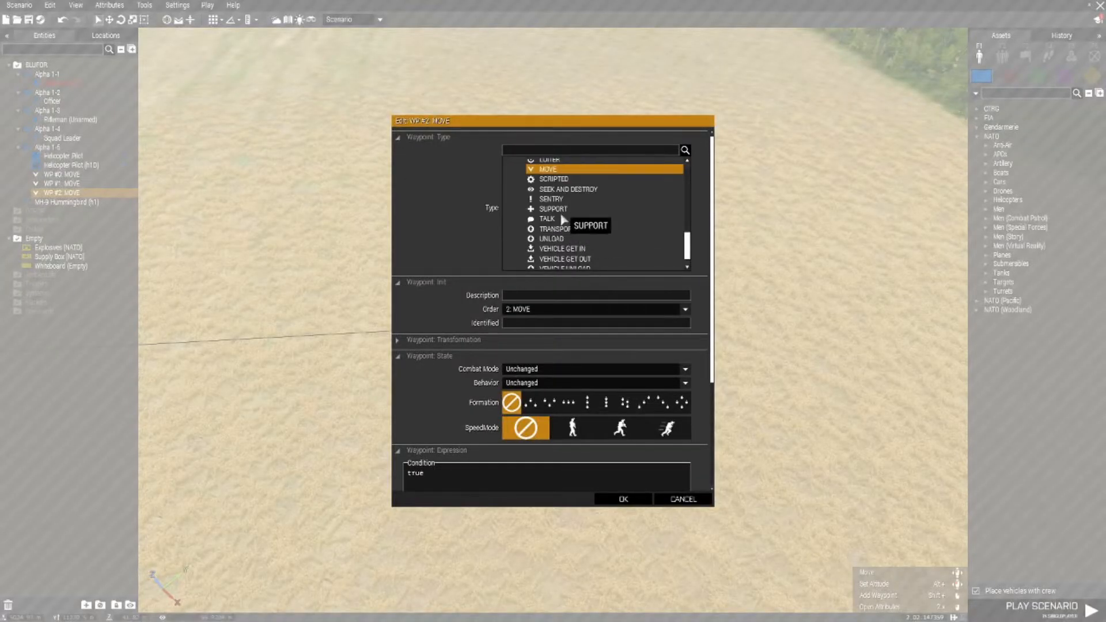
pyautogui.scroll(3)
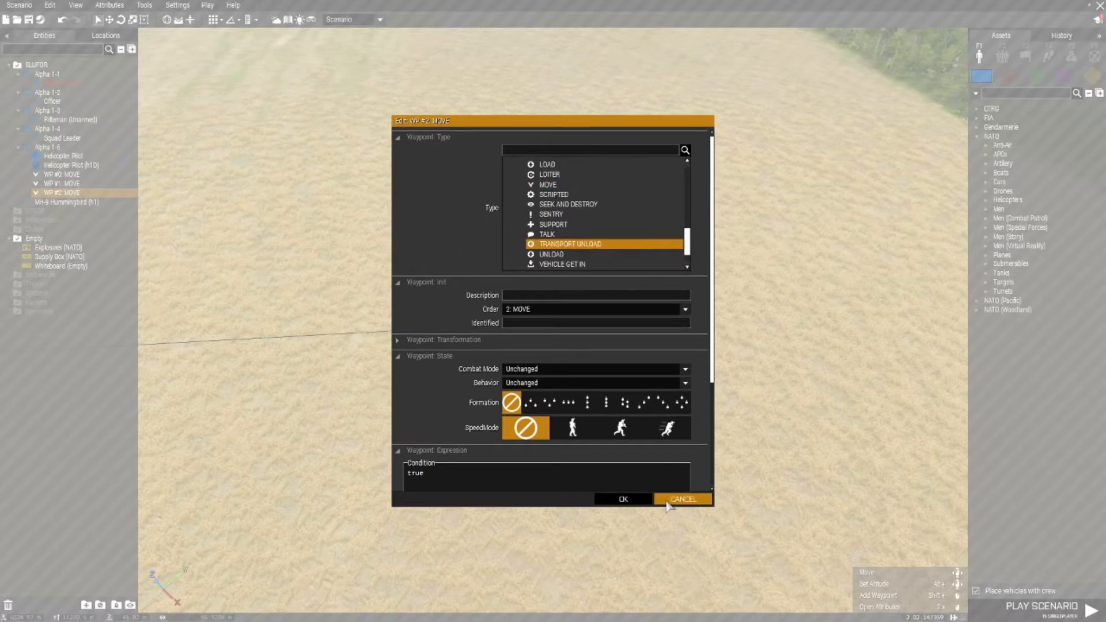
pyautogui.click(621, 499)
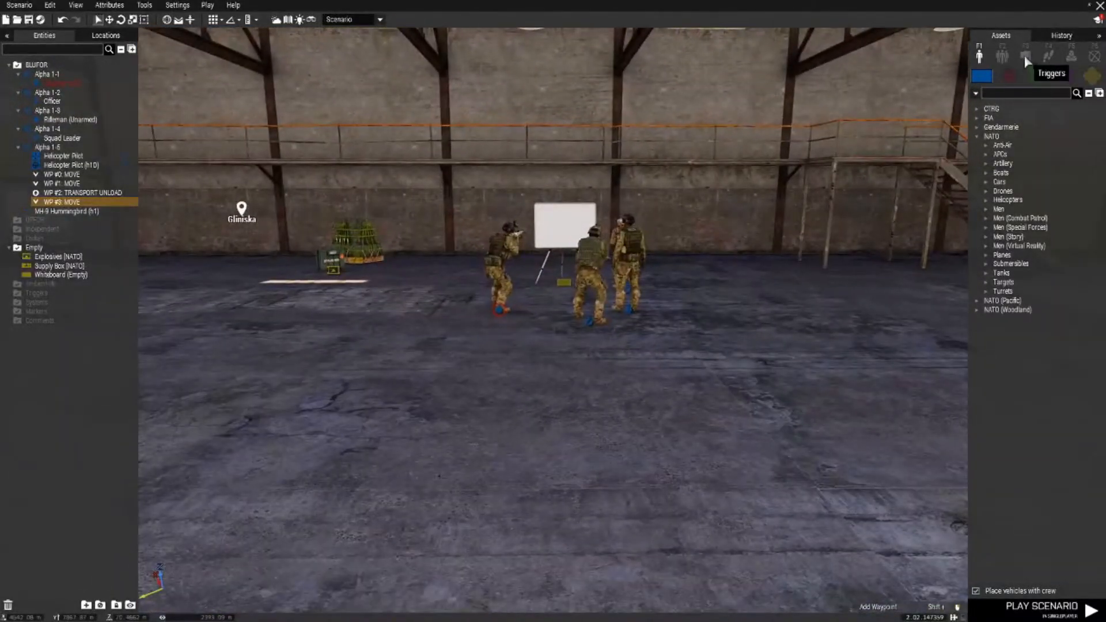
# Step: Place a 10x10x10 m trigger and shape it into a thin strip beside the hangar squad
pyautogui.click(1025, 55)
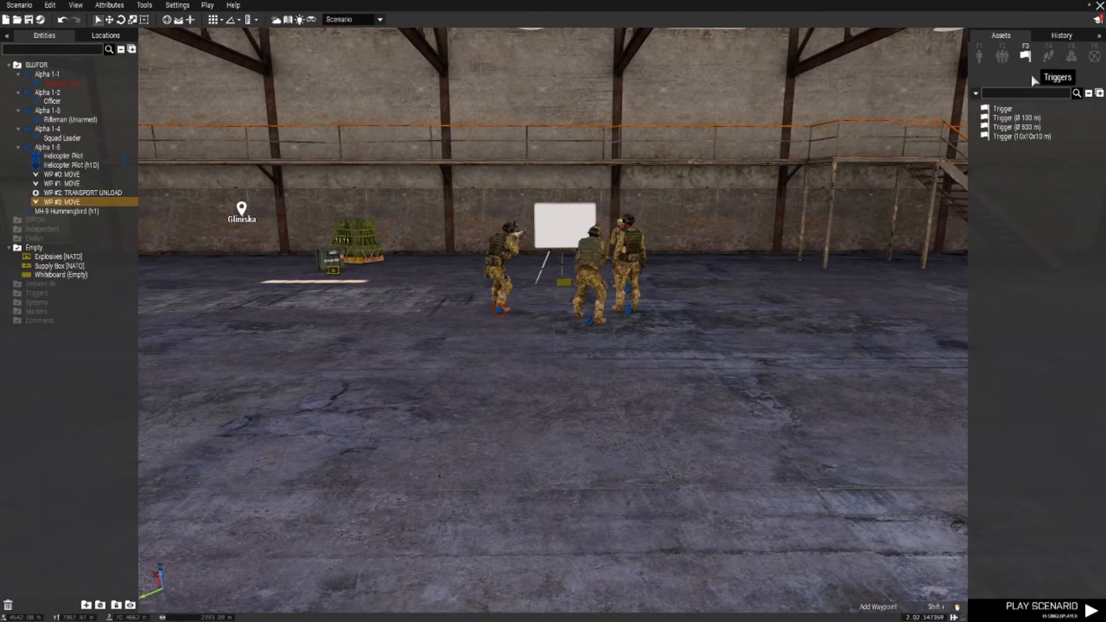
pyautogui.moveTo(1005, 140)
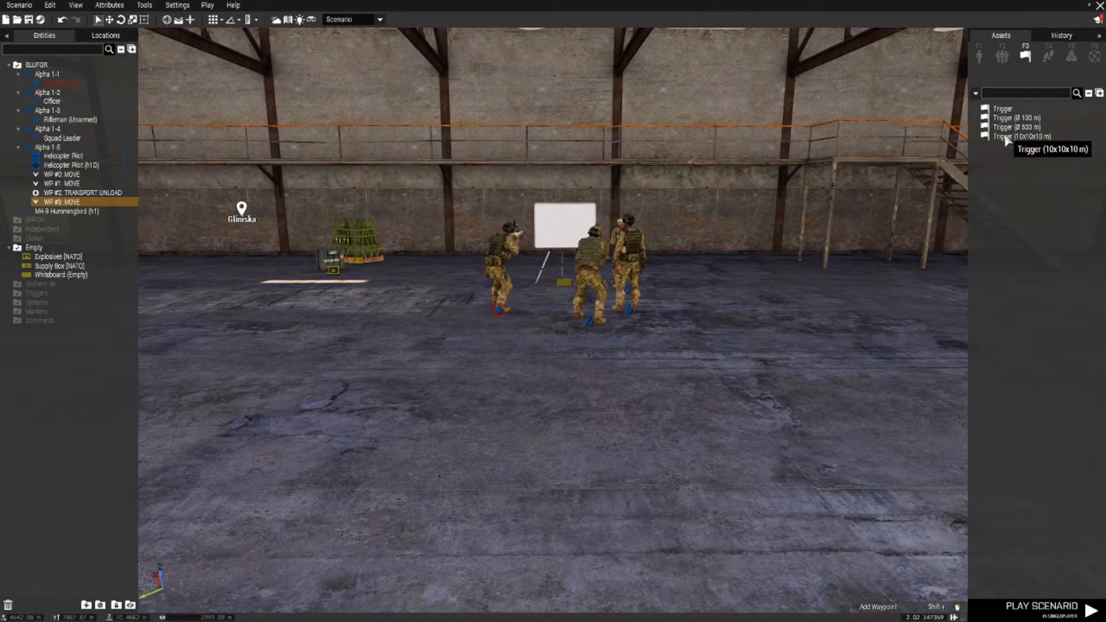
pyautogui.click(1020, 136)
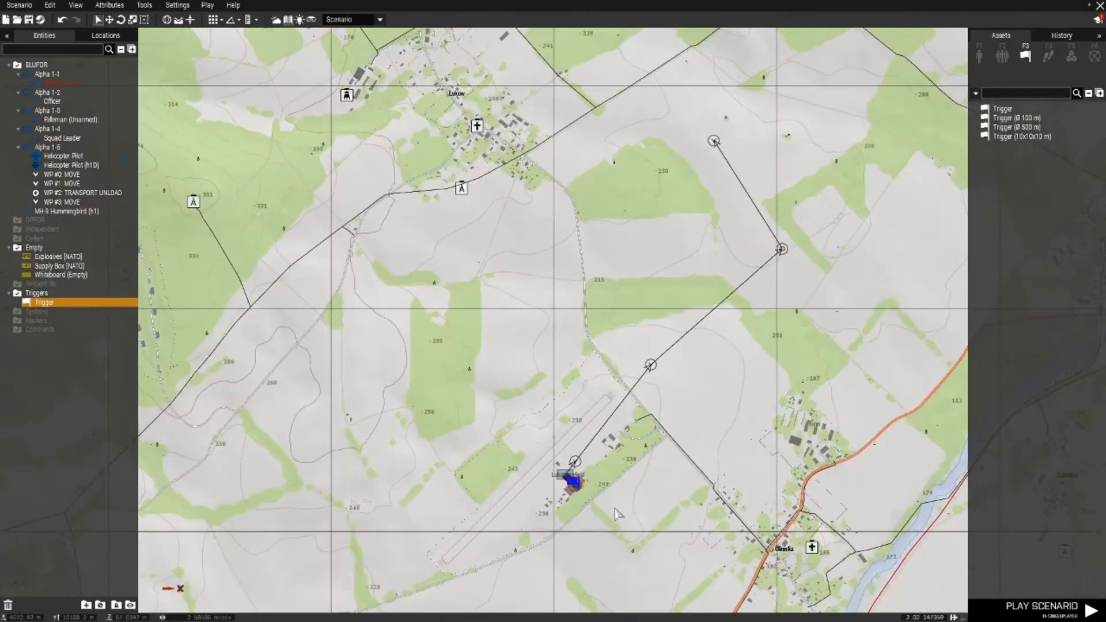
pyautogui.scroll(3)
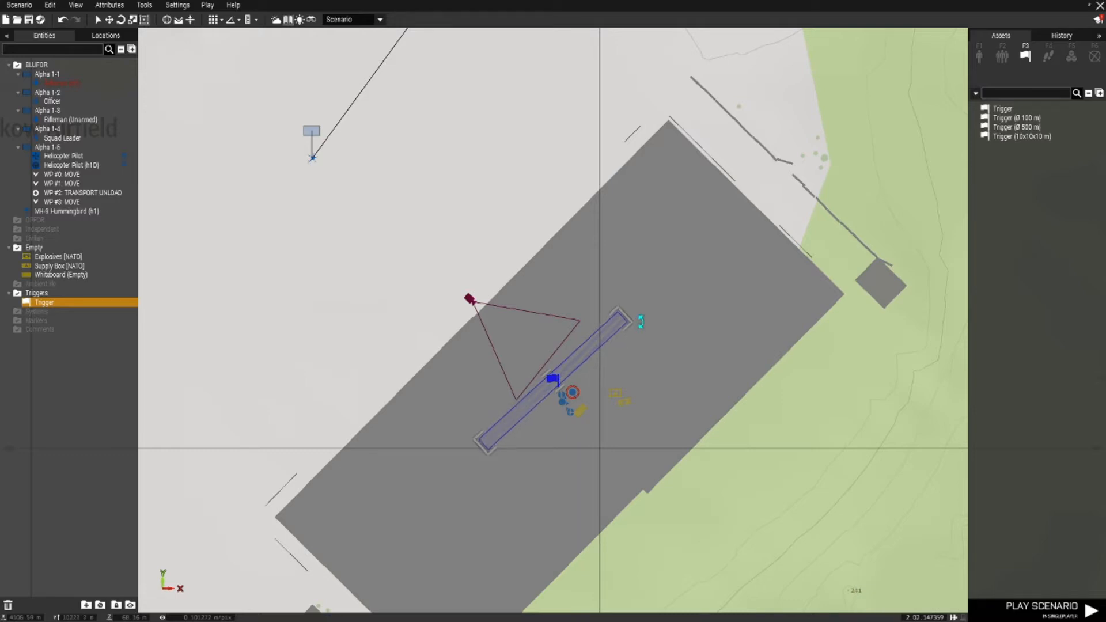
pyautogui.click(567, 448)
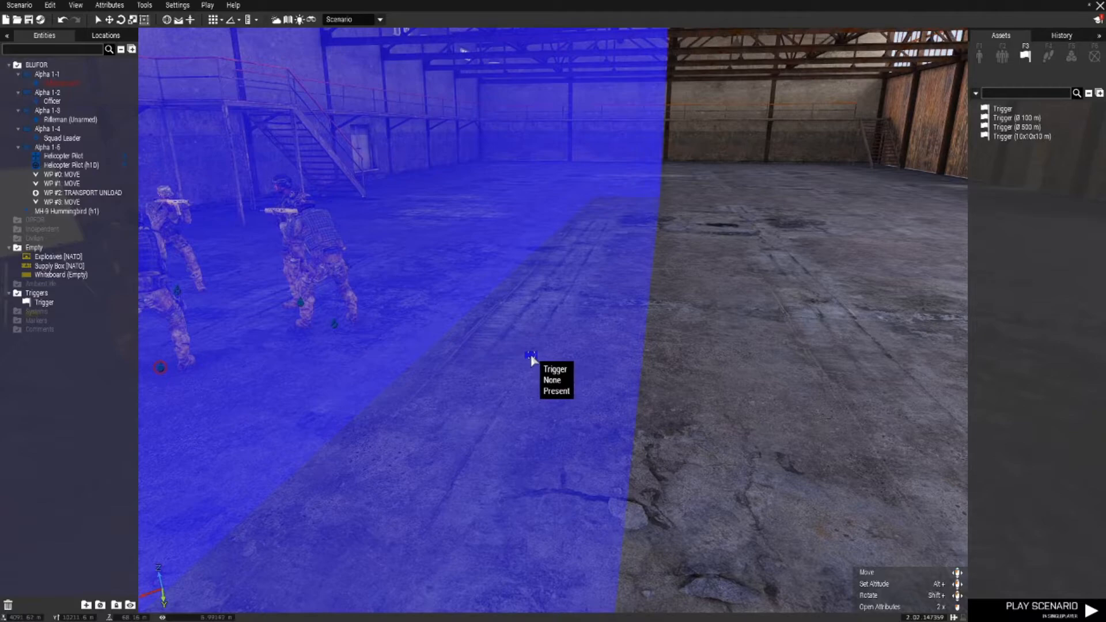
# Step: Set the hangar trigger's On Activation to h1 engineOn true; with Any Player activation
pyautogui.doubleClick(530, 356)
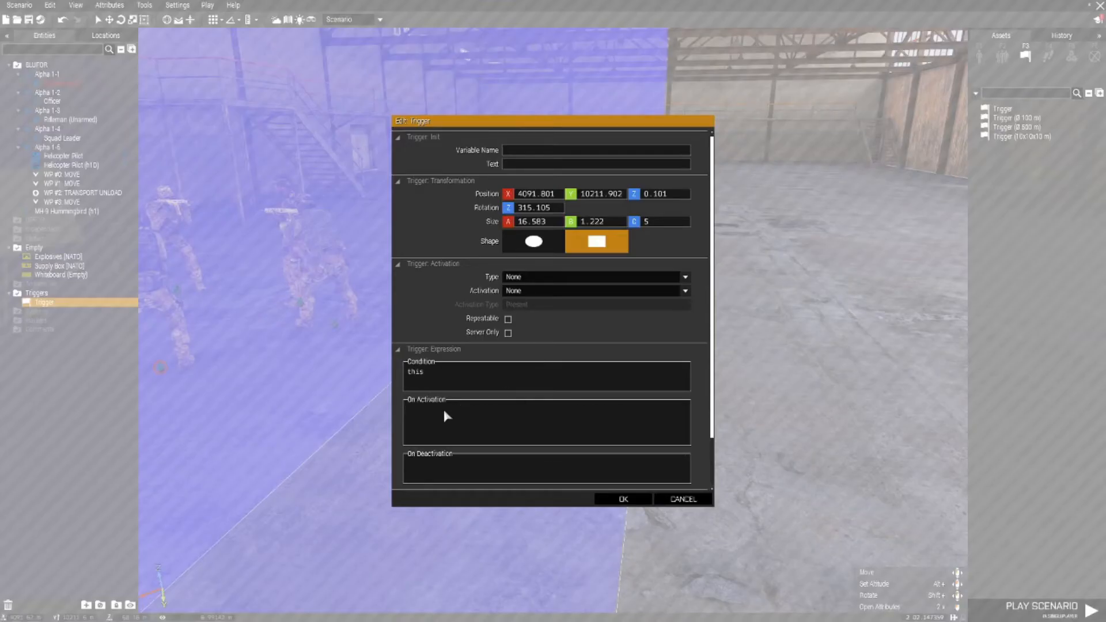
pyautogui.moveTo(455, 416)
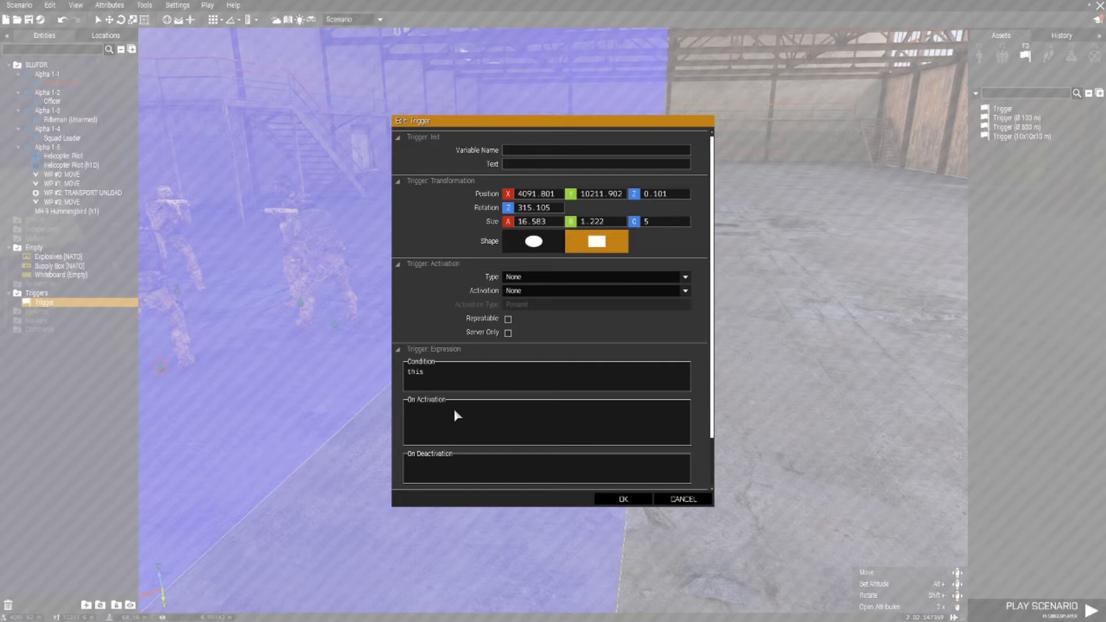
pyautogui.write('h1')
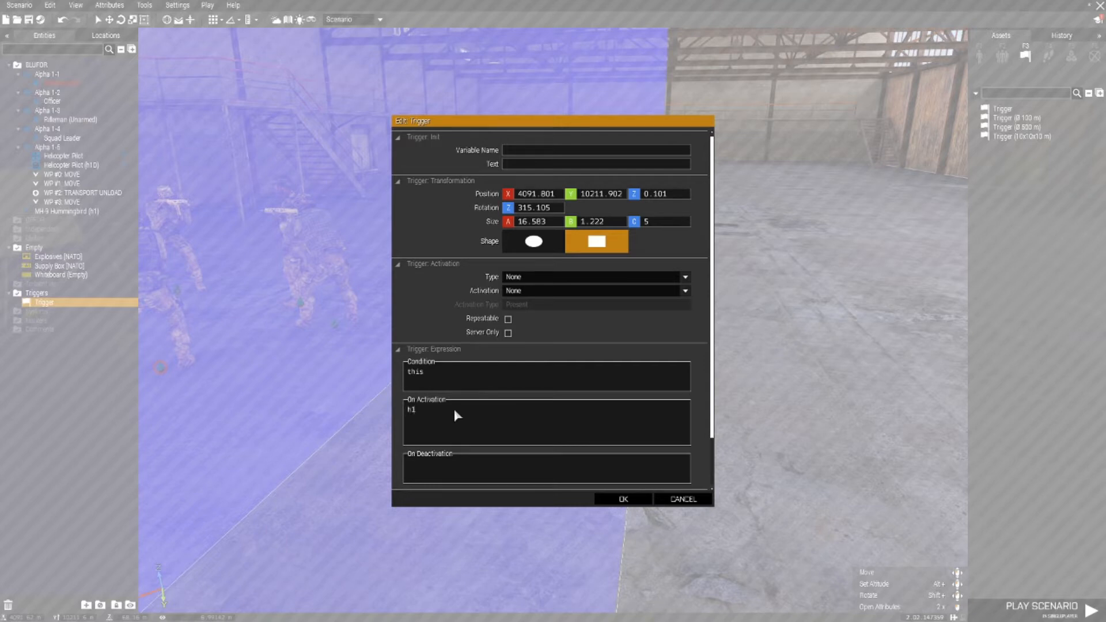
pyautogui.write('engineOn true;')
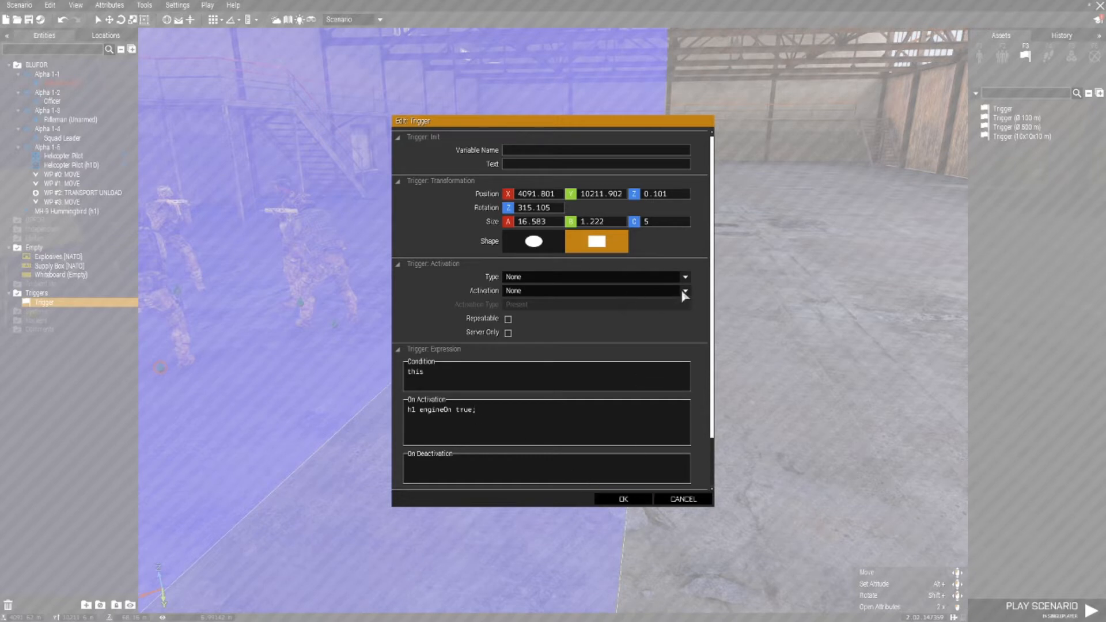
pyautogui.click(681, 290)
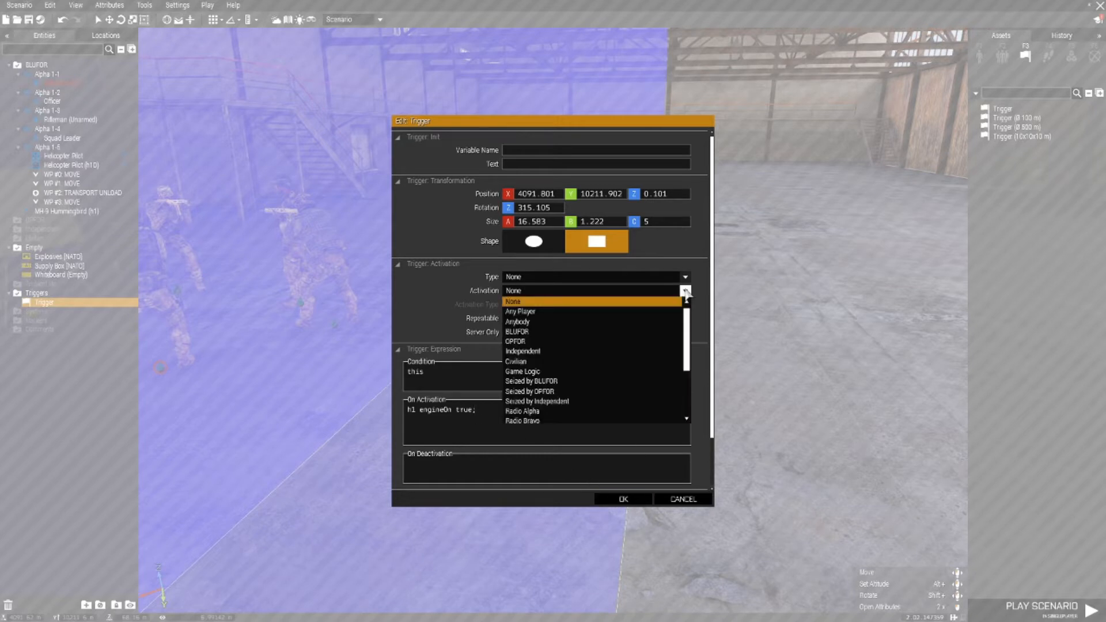
pyautogui.click(520, 311)
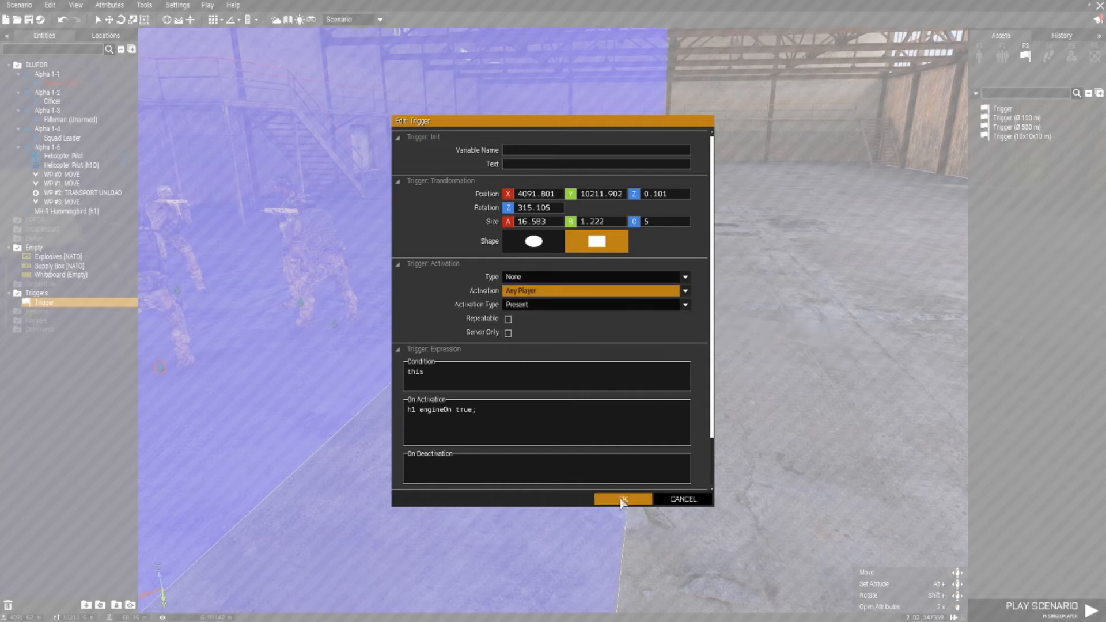
pyautogui.click(621, 499)
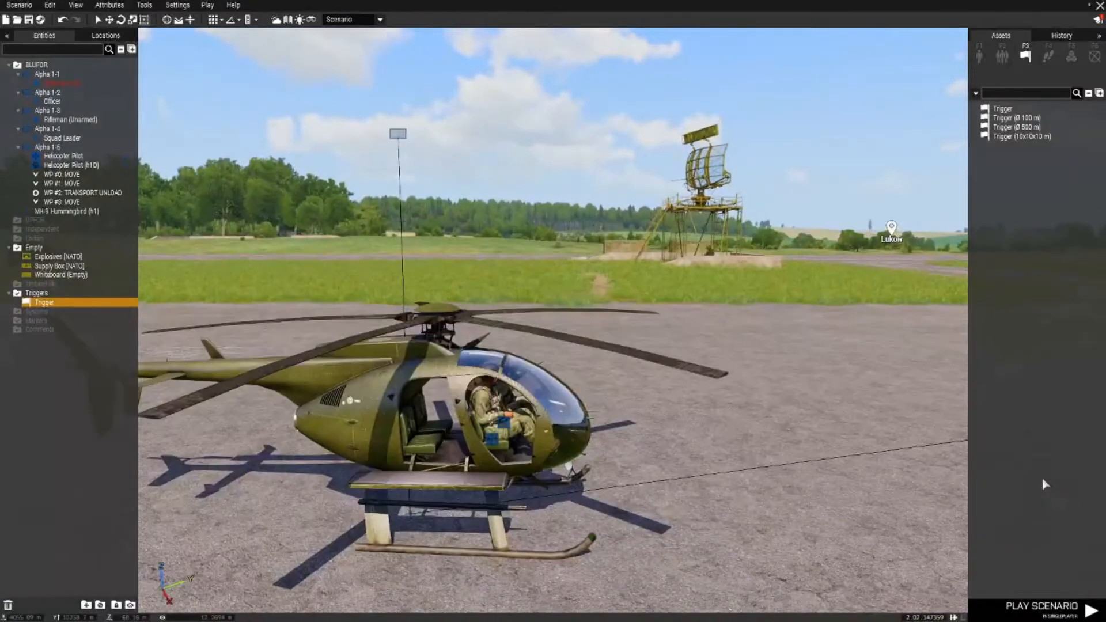
pyautogui.scroll(-3)
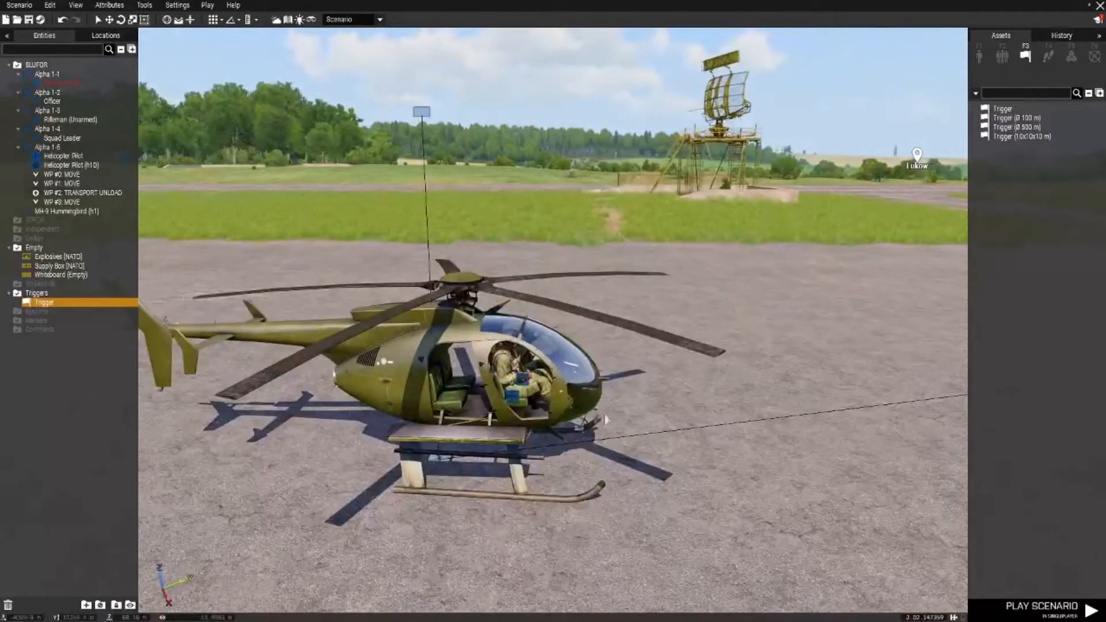
pyautogui.doubleClick(68, 211)
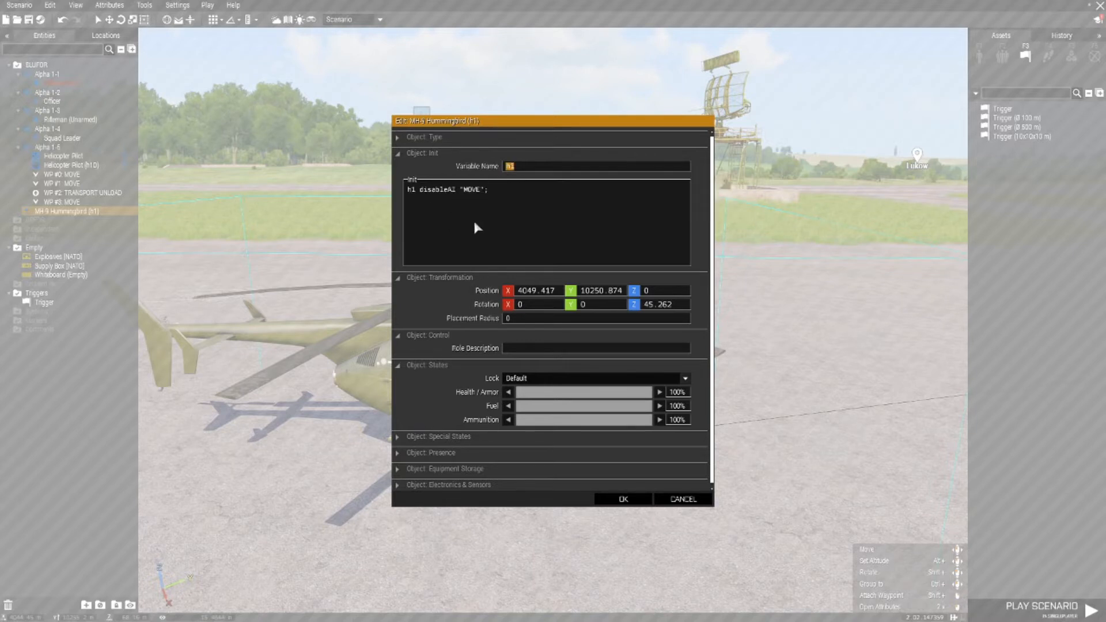
pyautogui.click(409, 189)
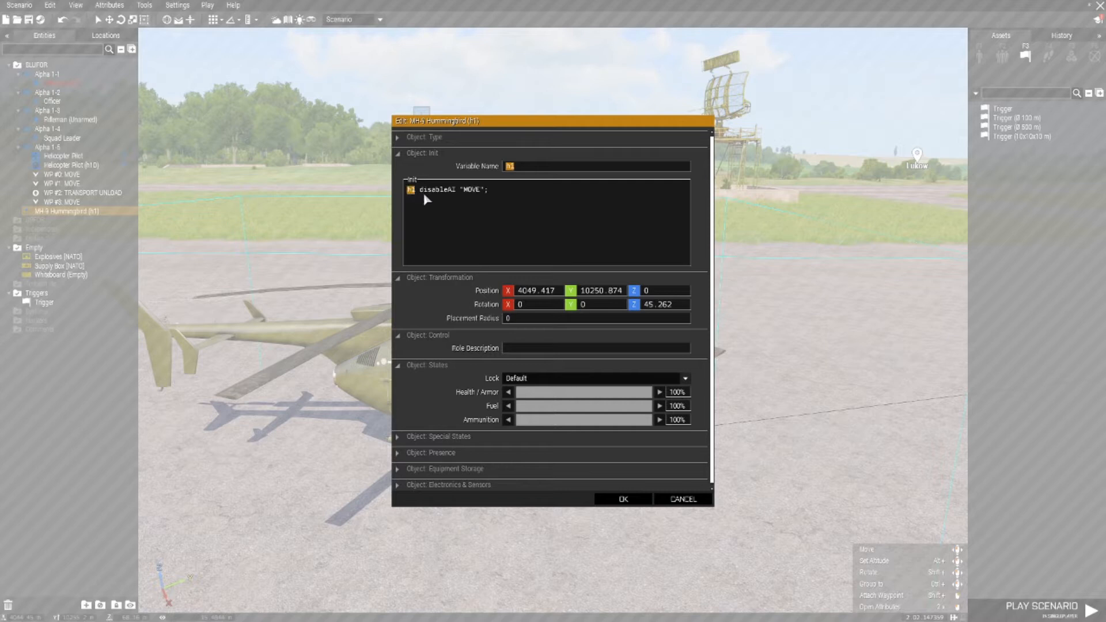
pyautogui.click(622, 499)
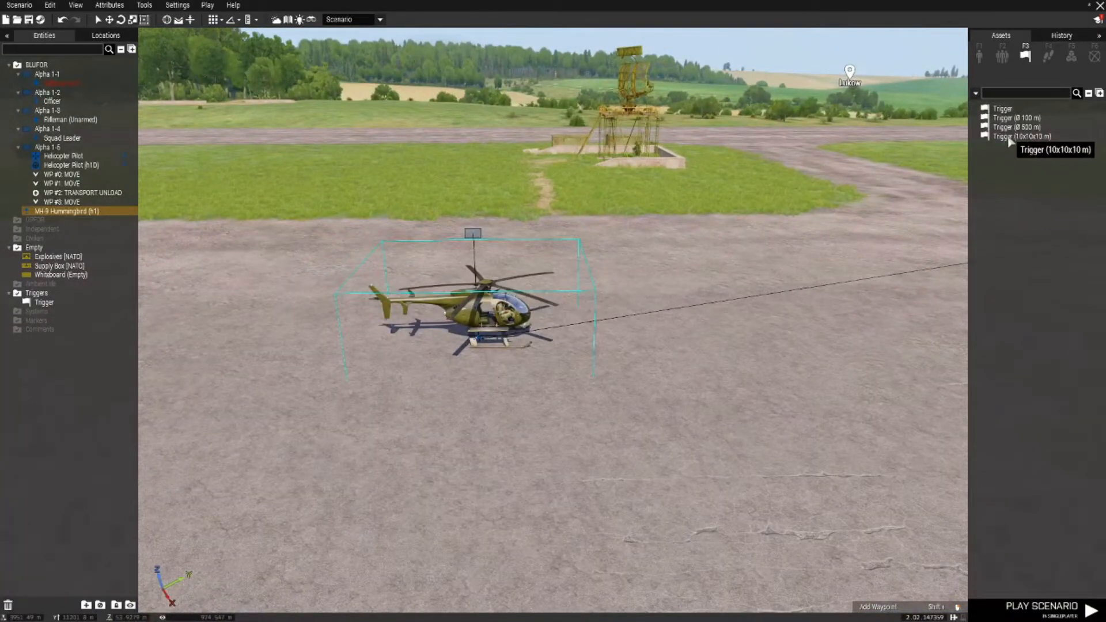
# Step: Place a 10x10x10 m trigger near h1 running h1 enableAI "MOVE"; for Any Player
pyautogui.click(1023, 136)
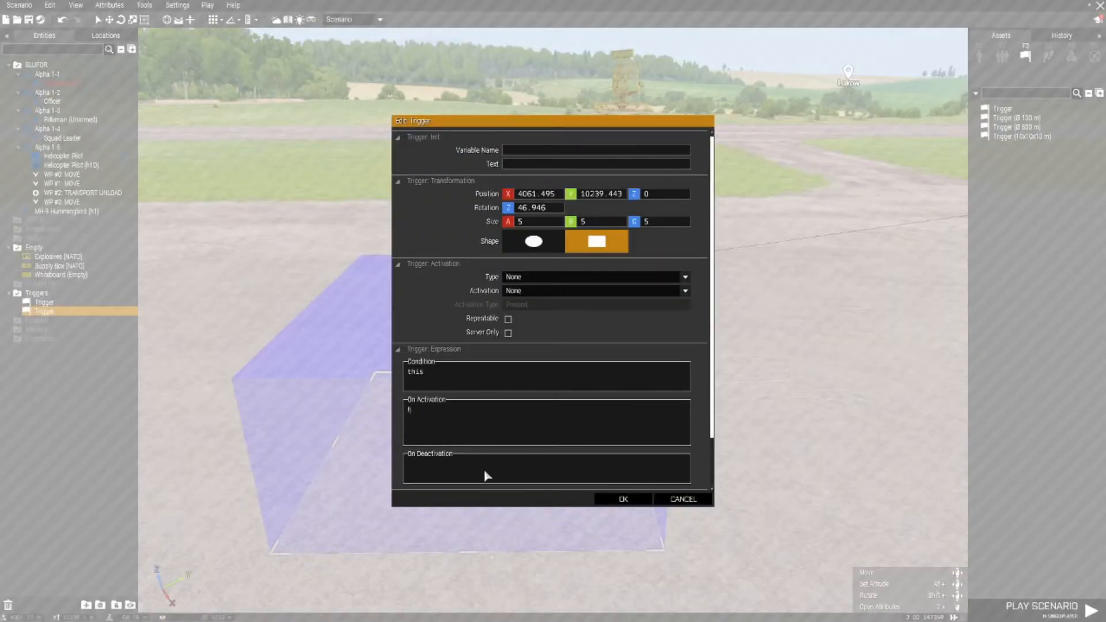
pyautogui.write("h1 enableAI 'MOVE';")
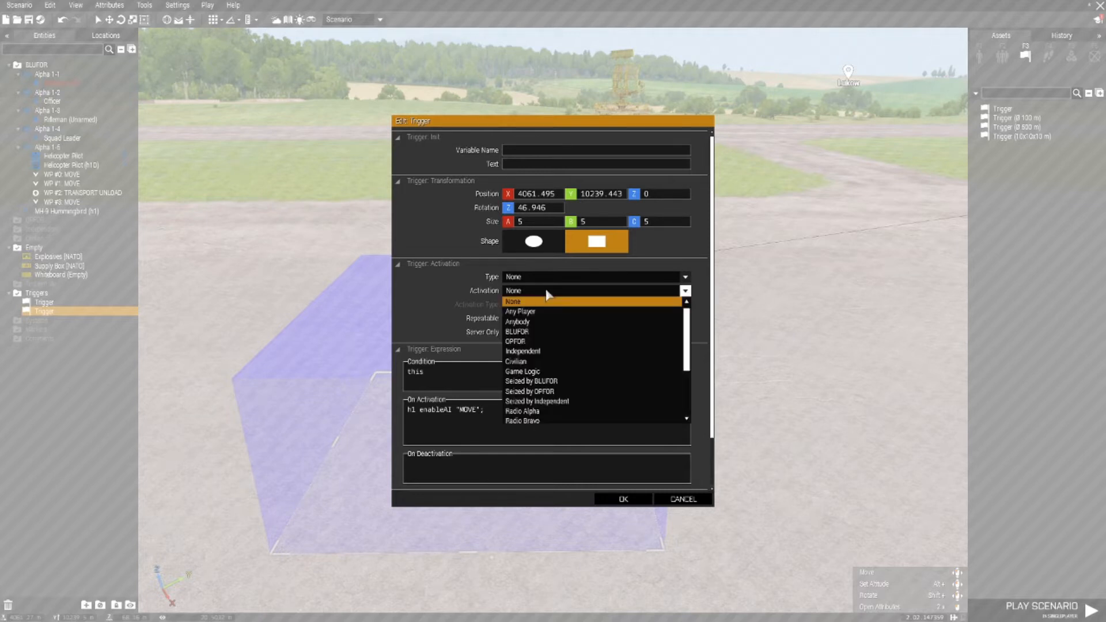
pyautogui.click(520, 311)
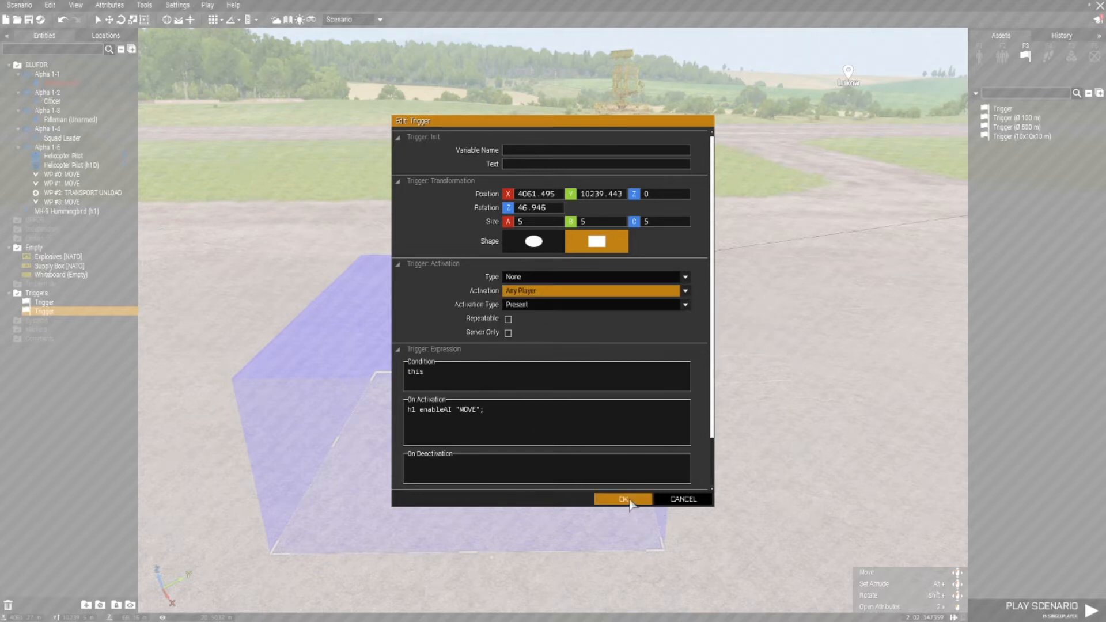
pyautogui.click(621, 499)
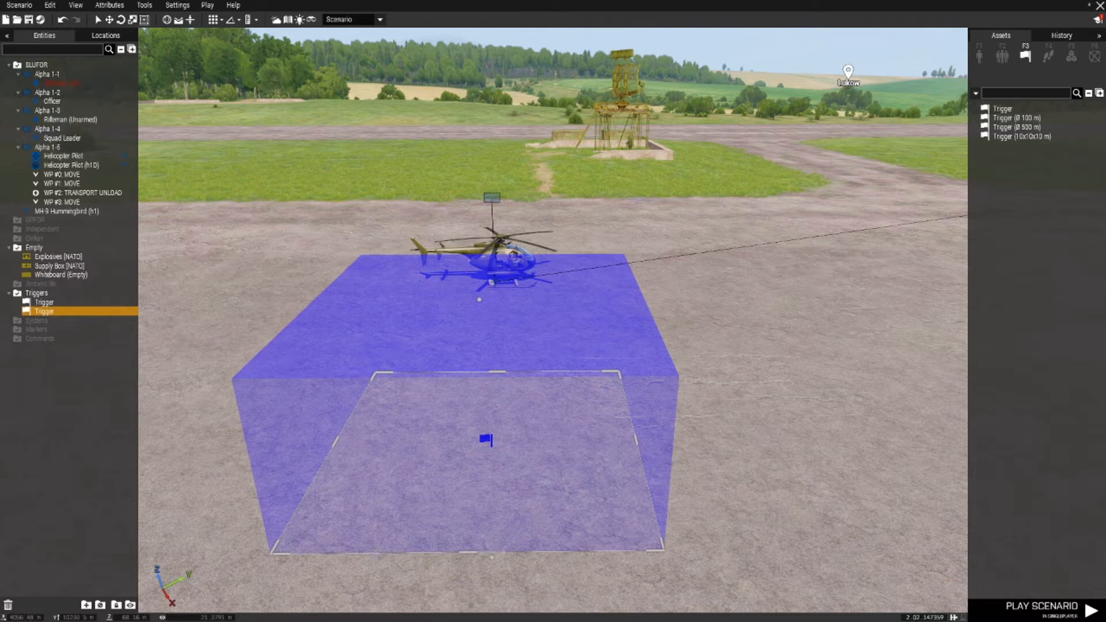
pyautogui.moveTo(768, 505)
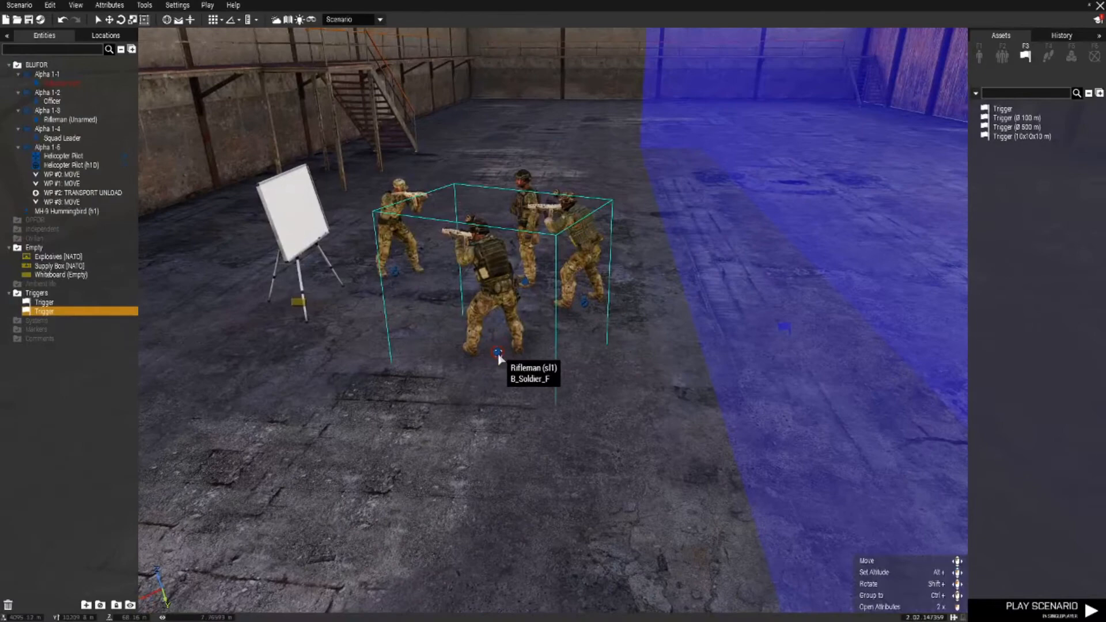
pyautogui.doubleClick(497, 357)
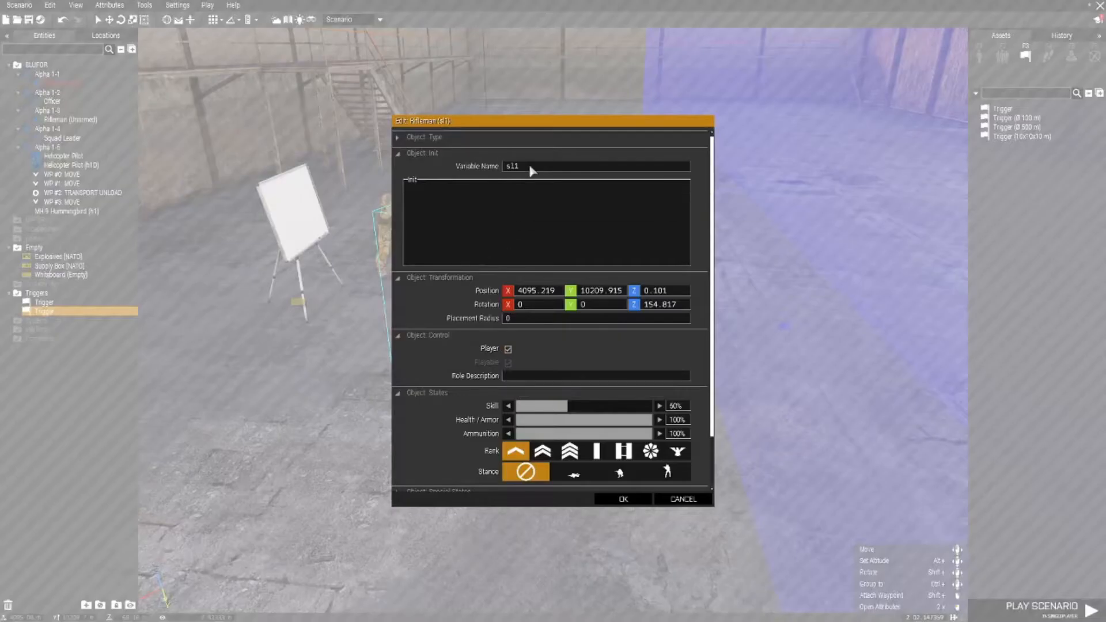
pyautogui.click(621, 499)
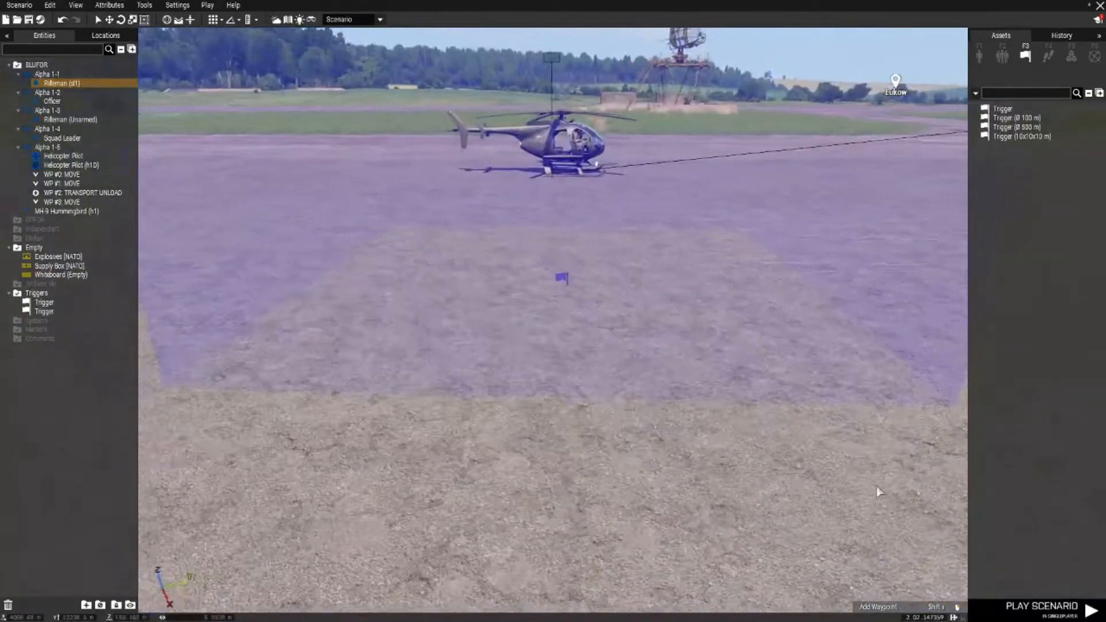
pyautogui.click(44, 311)
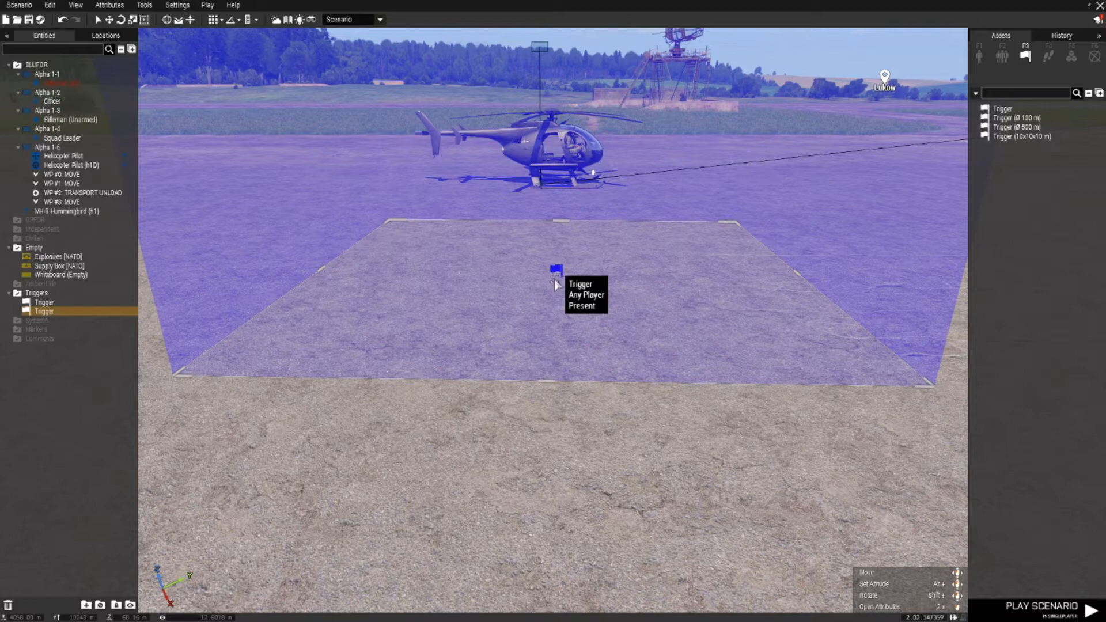
# Step: Set the helicopter trigger's Condition to sl1 inArea thisTrigger; and confirm
pyautogui.doubleClick(556, 285)
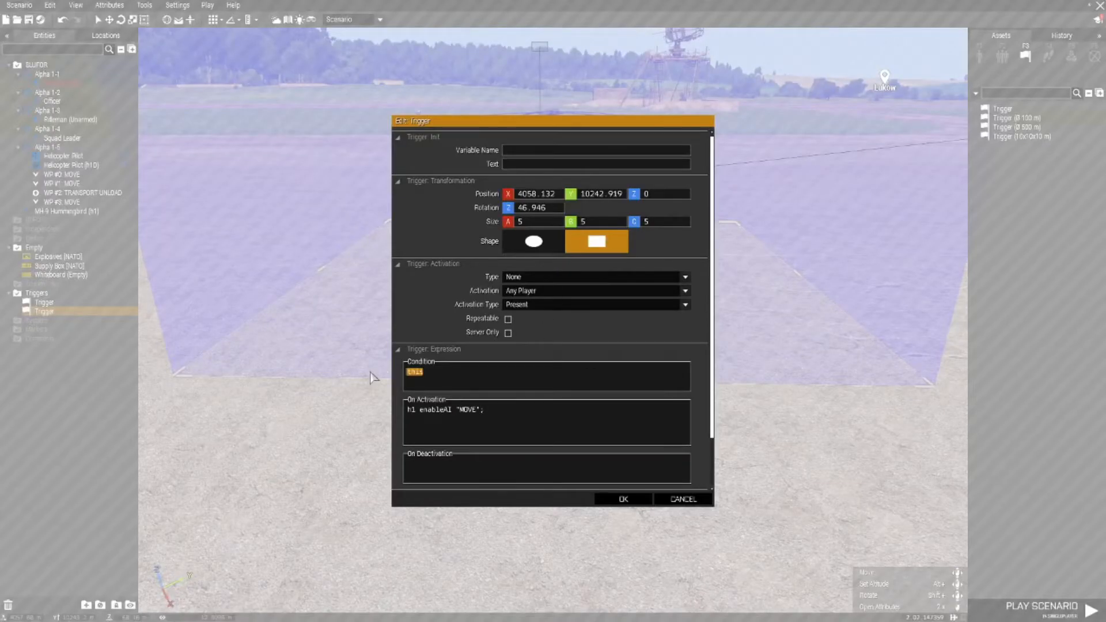
pyautogui.write('s')
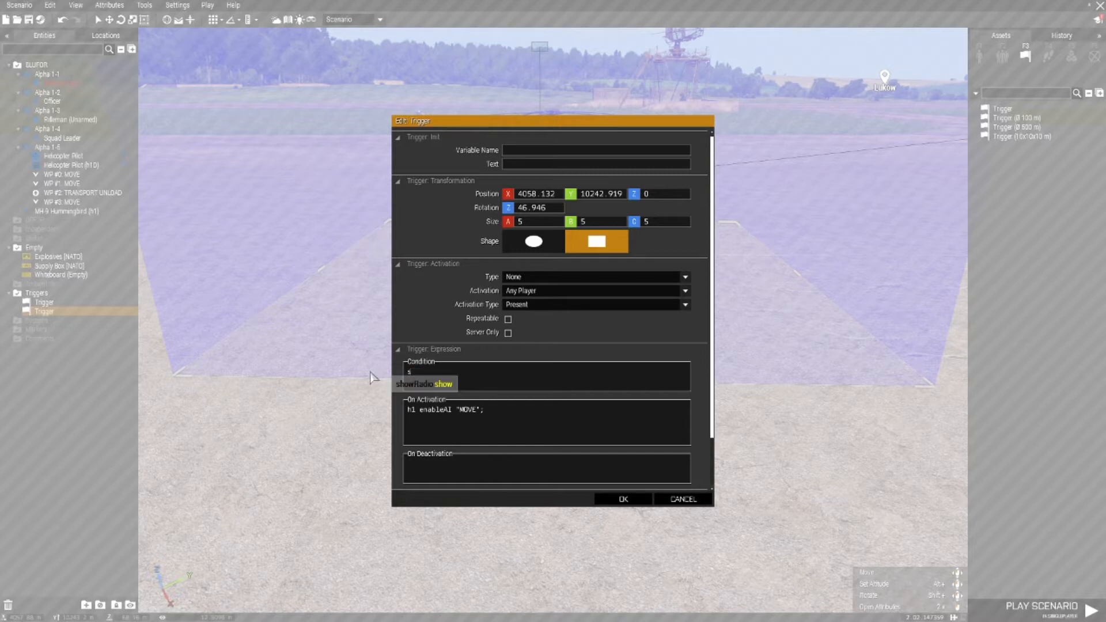
pyautogui.write('11')
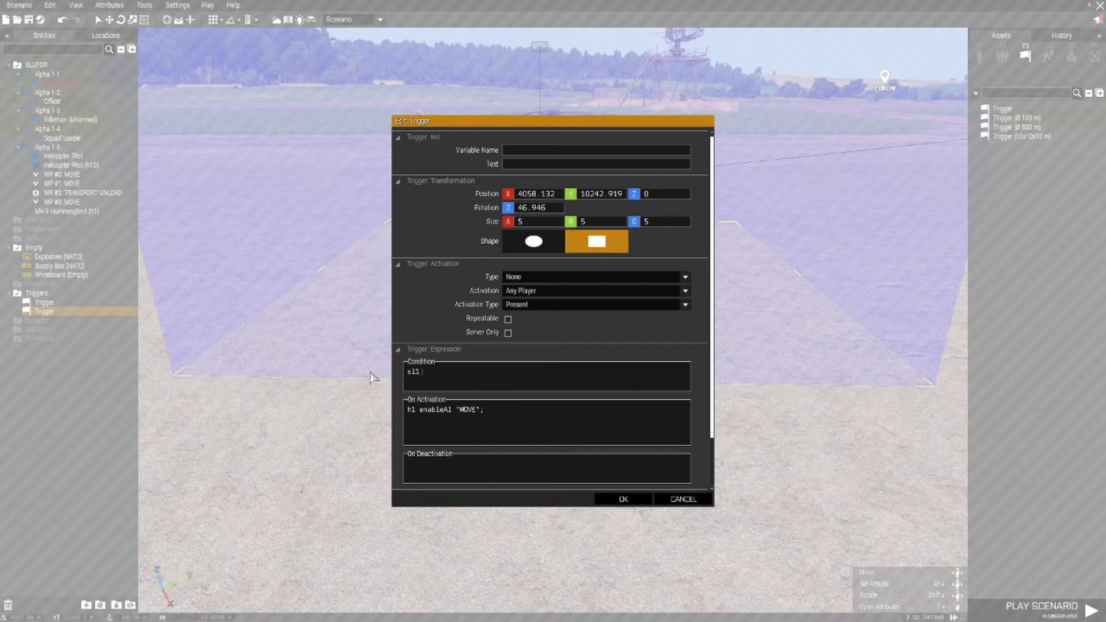
pyautogui.write('inArea')
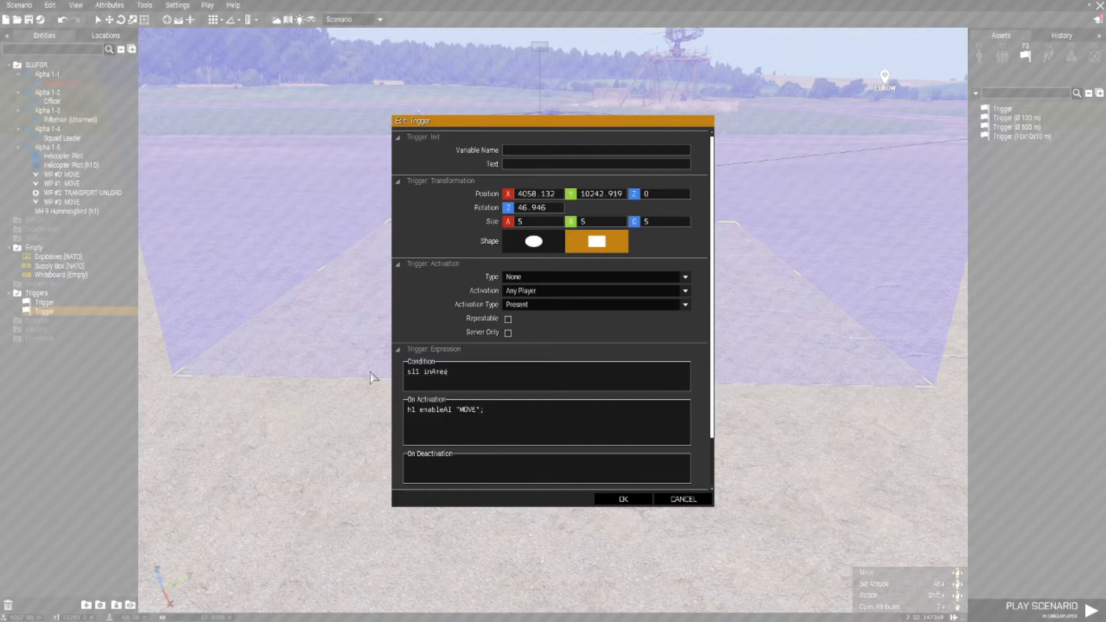
pyautogui.write('t')
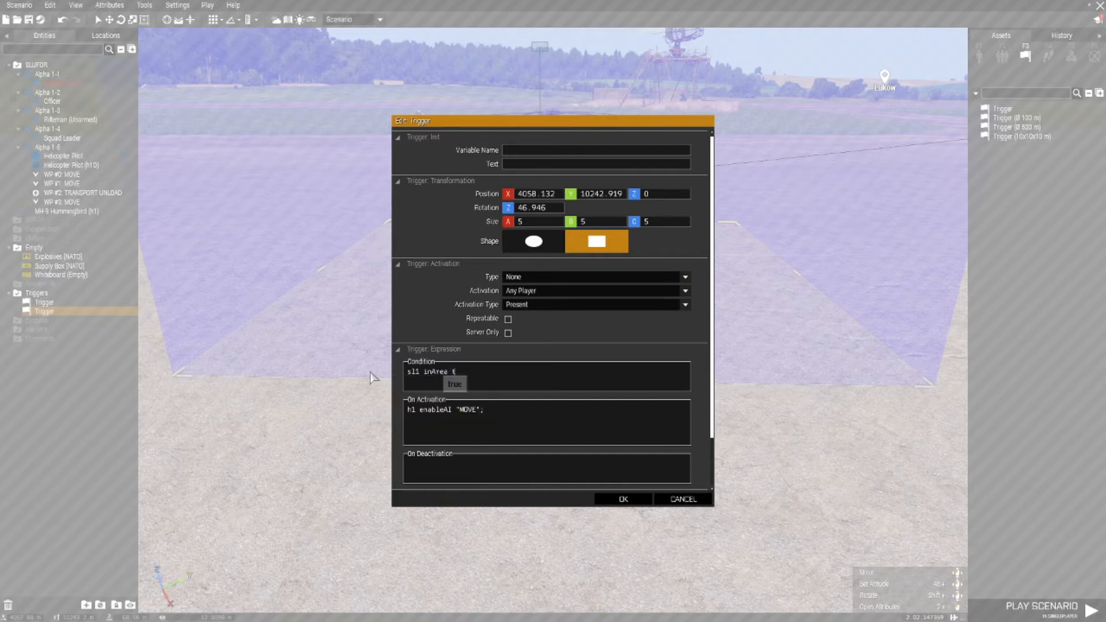
pyautogui.write('hisTrio')
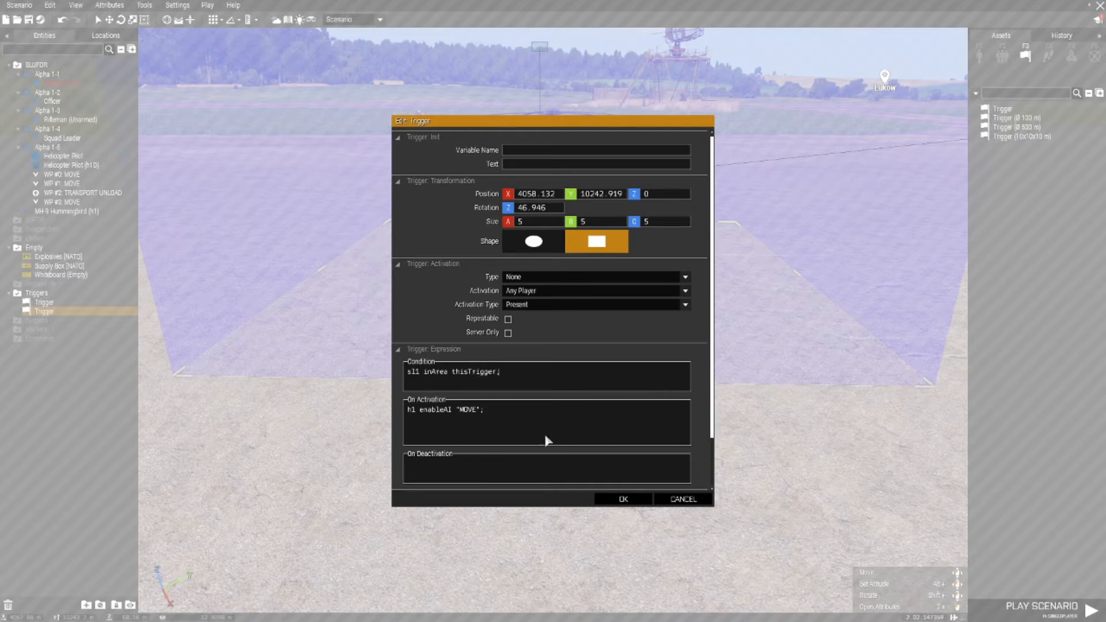
pyautogui.click(621, 499)
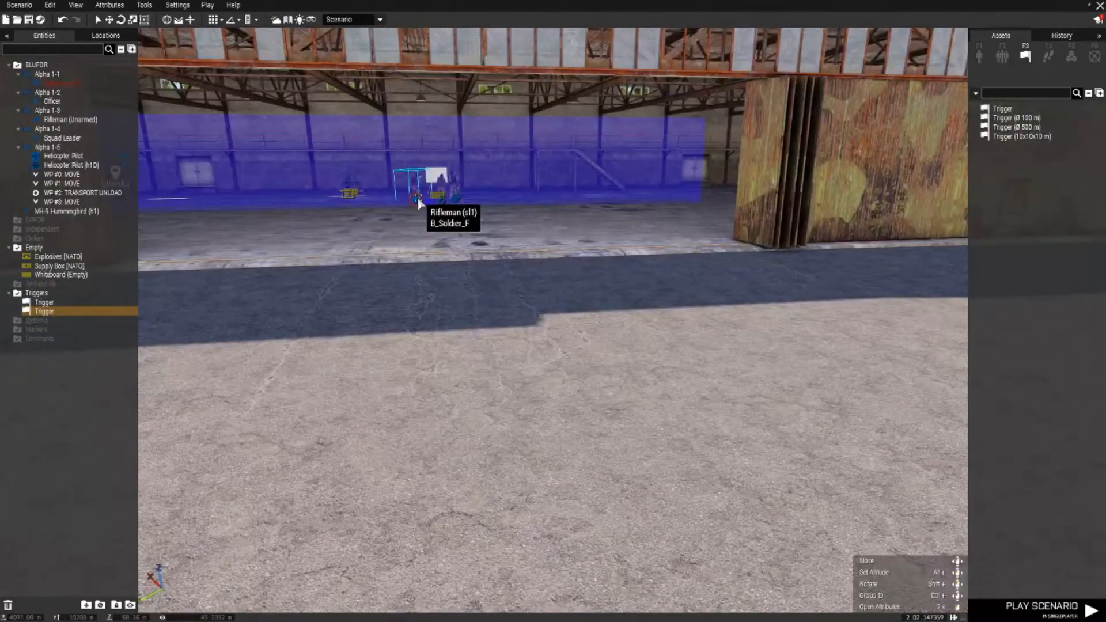
# Step: Set the helicopter trigger's Timer to Countdown with Min, Mid and Max of 10 seconds
pyautogui.click(416, 197)
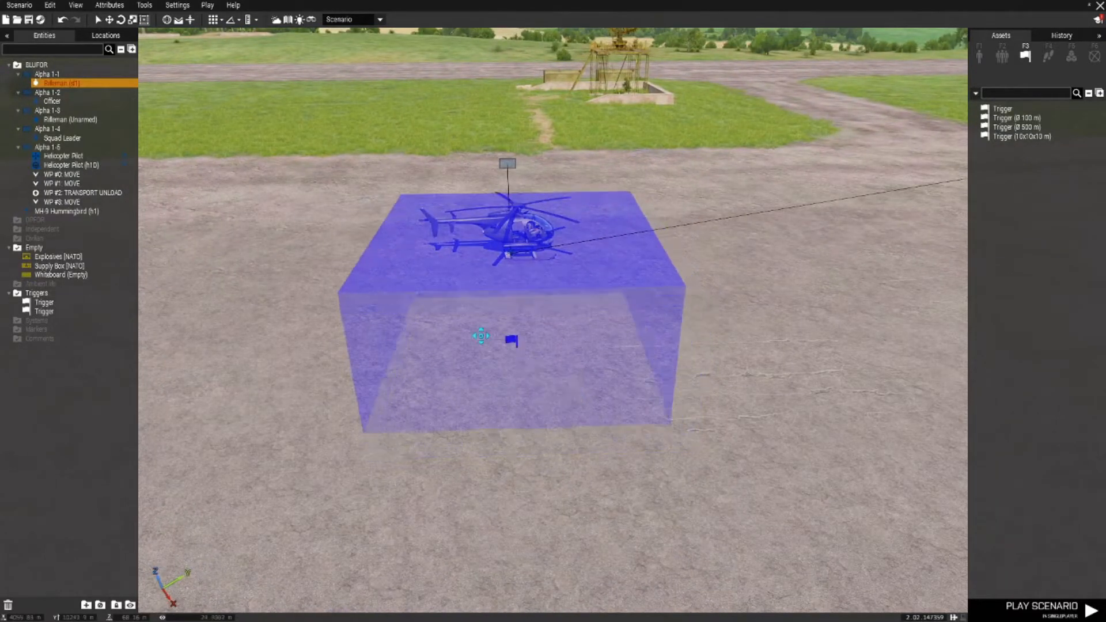
pyautogui.click(44, 313)
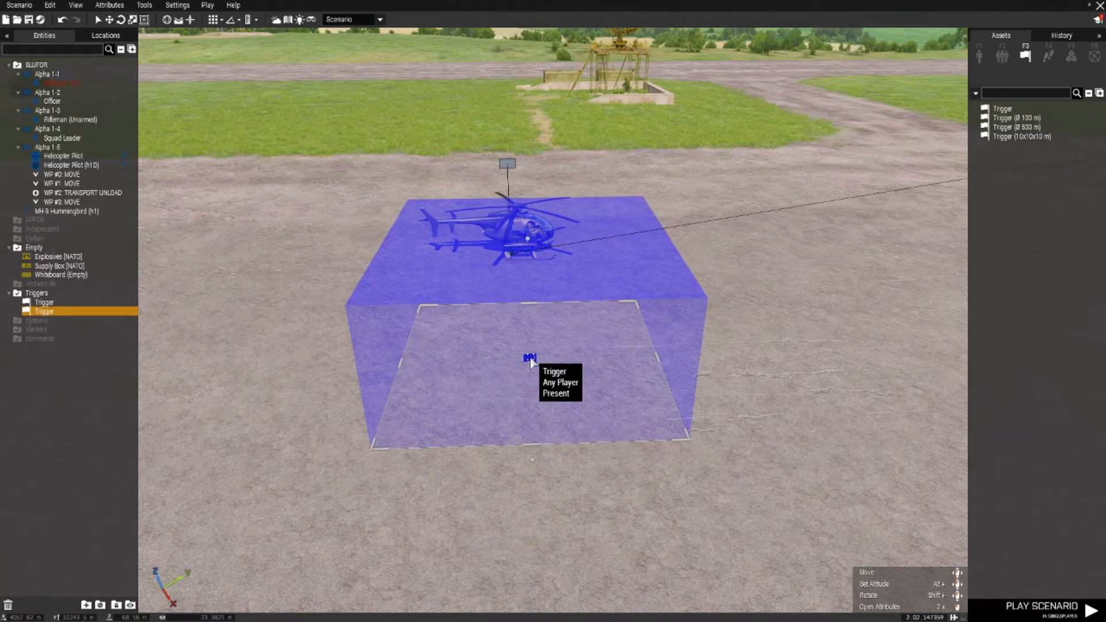
pyautogui.doubleClick(530, 359)
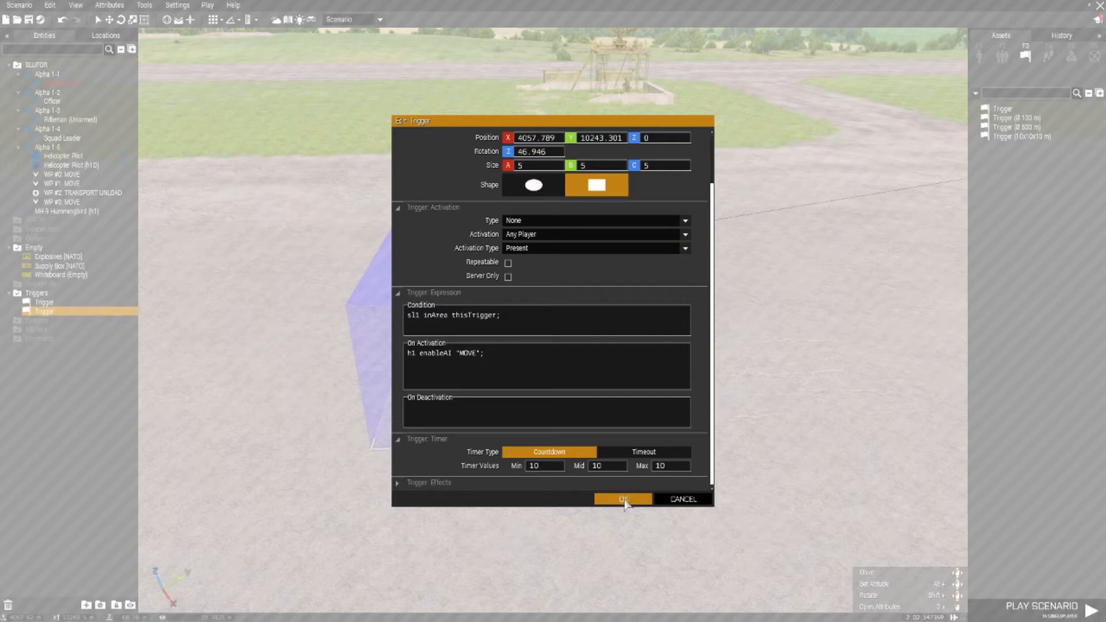
pyautogui.click(621, 499)
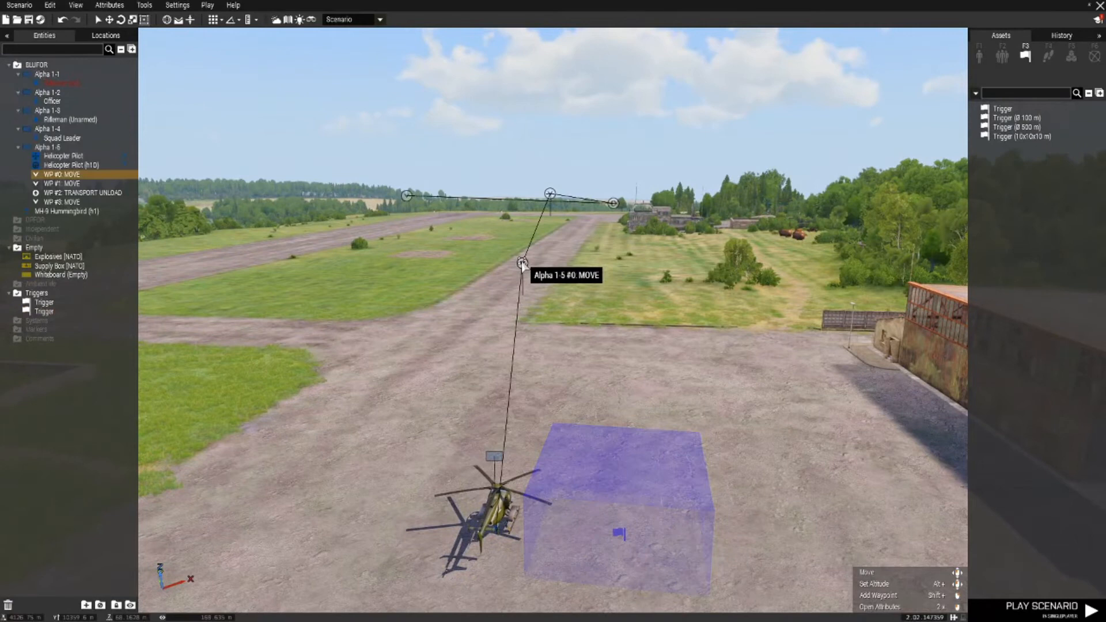
# Step: Choose Connect > Set Waypoint Activation on the helicopter trigger to link it to h1's waypoint
pyautogui.click(621, 529)
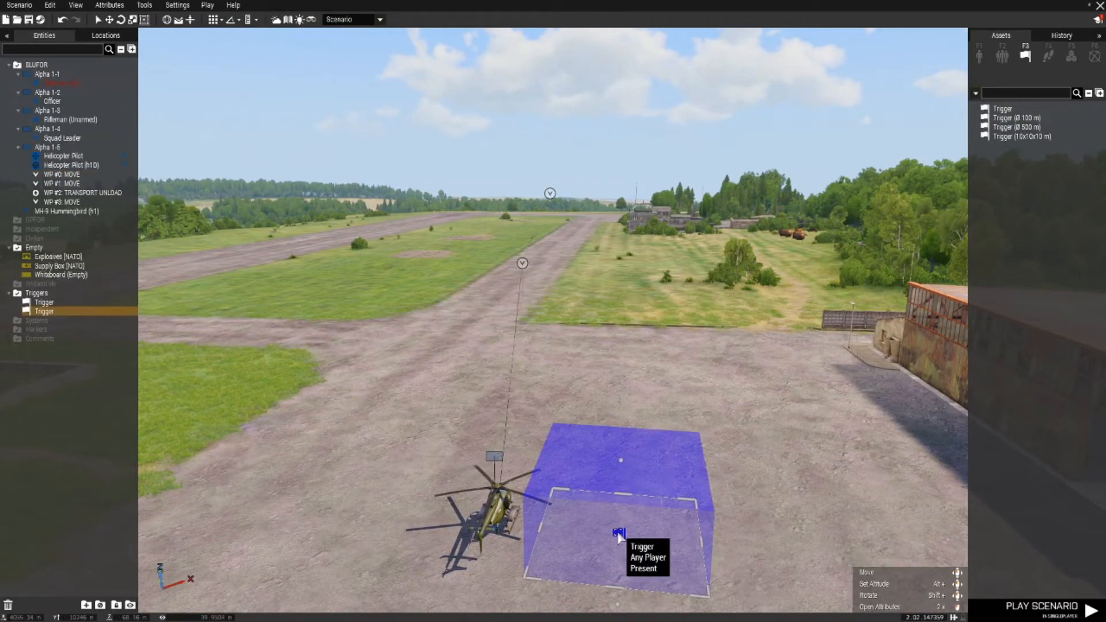
pyautogui.rightClick(618, 532)
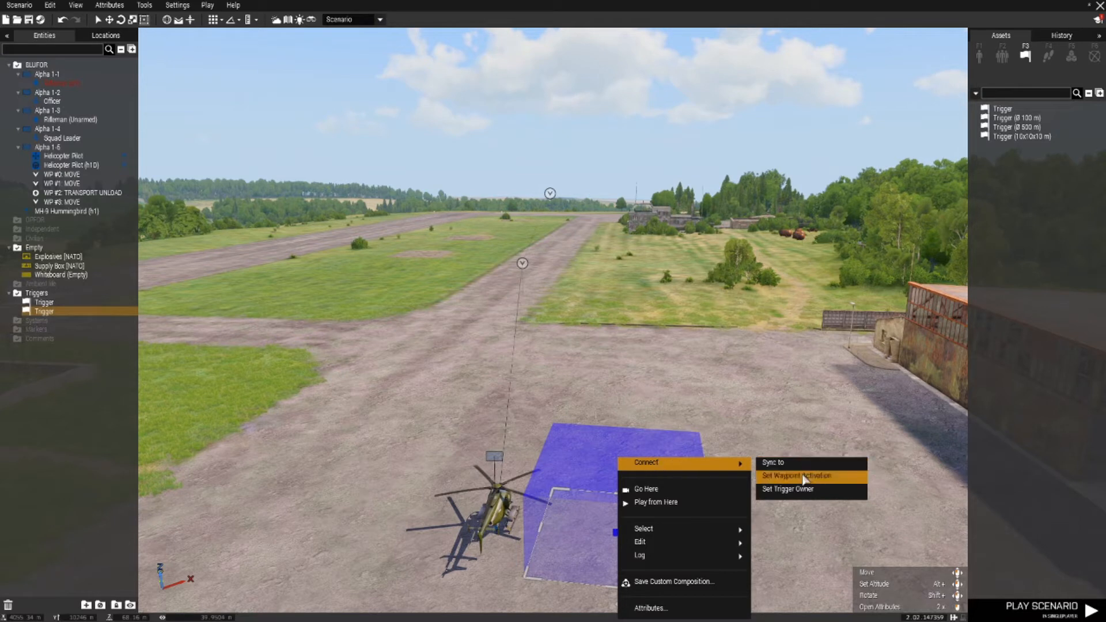
pyautogui.click(798, 476)
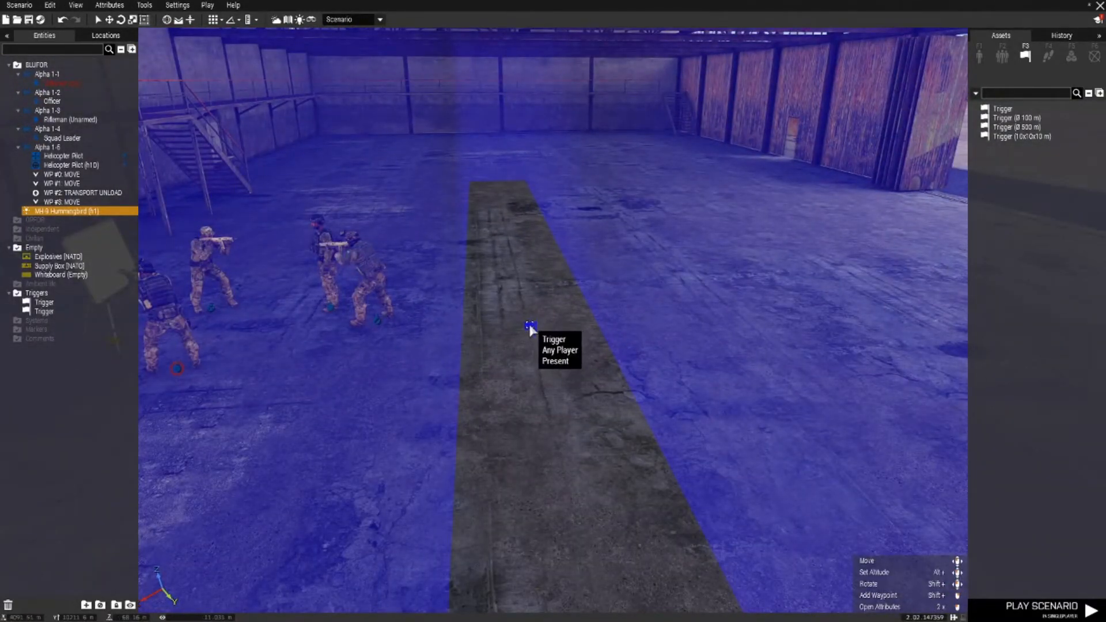
pyautogui.doubleClick(530, 328)
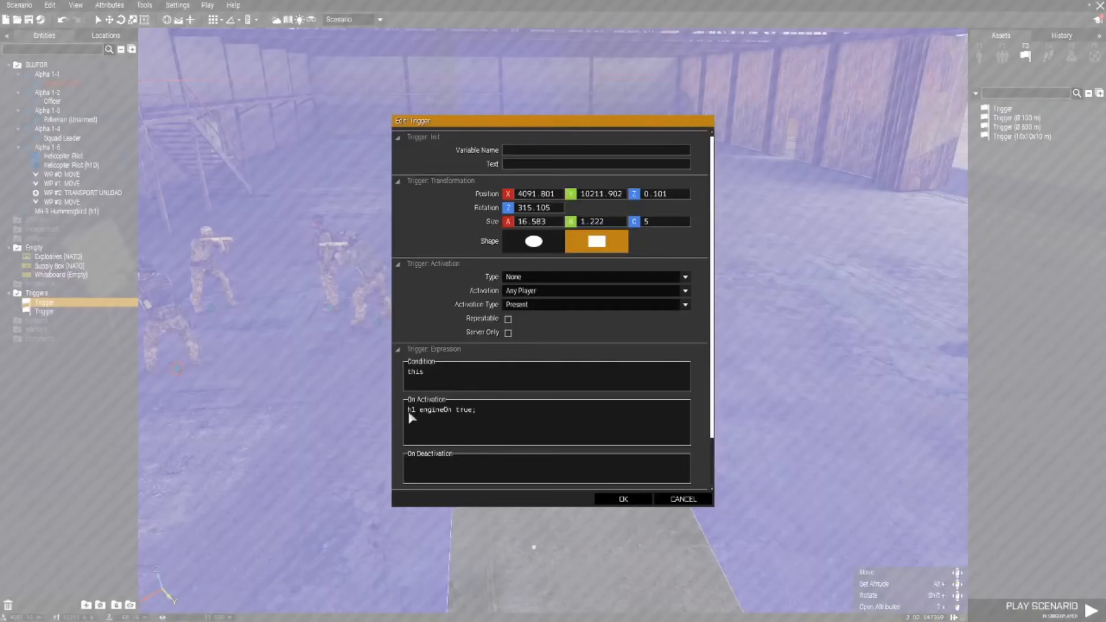
pyautogui.tripleClick(441, 409)
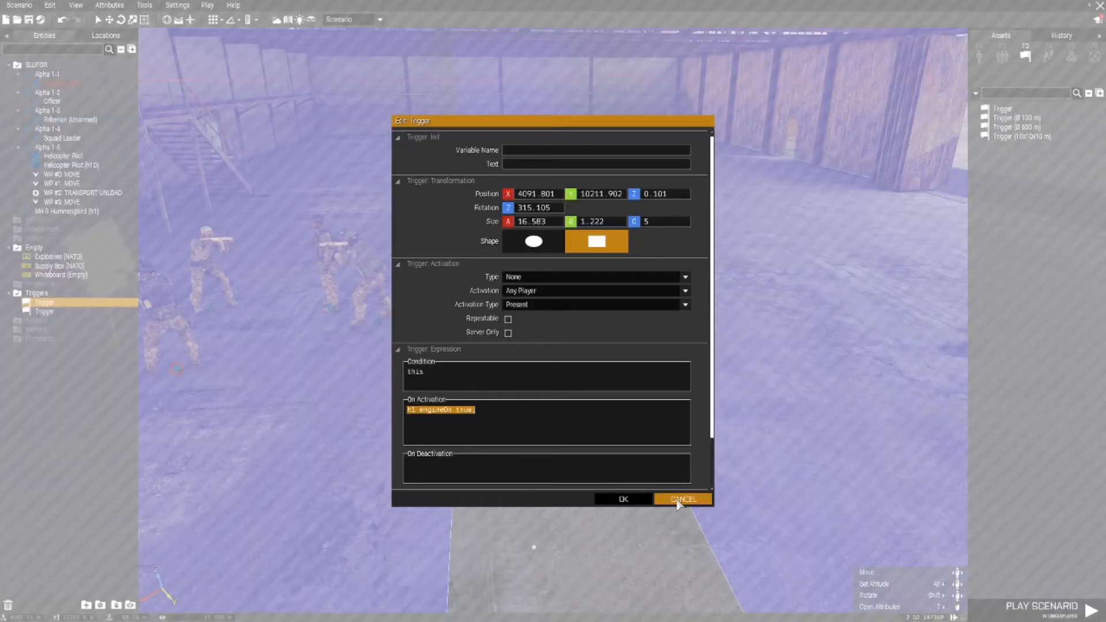
pyautogui.moveTo(677, 498)
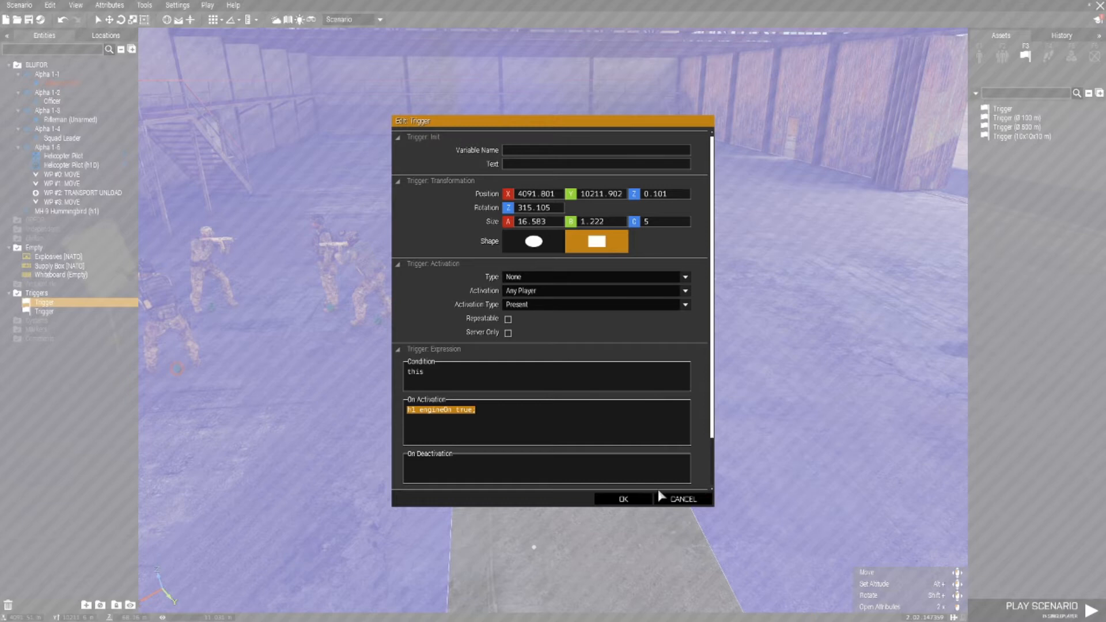
pyautogui.click(621, 499)
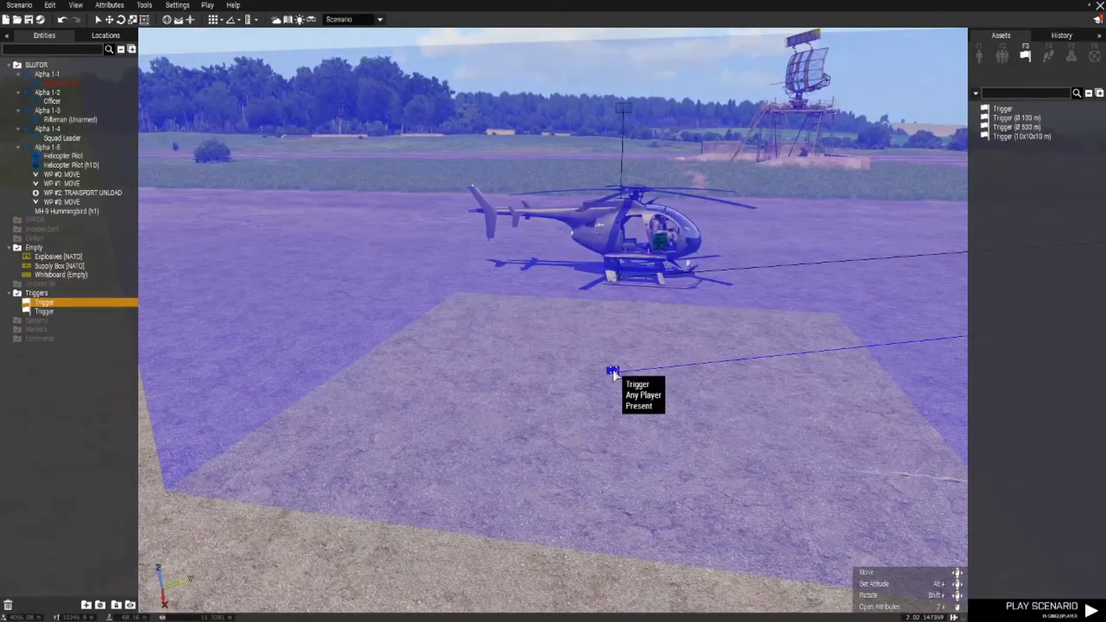
pyautogui.doubleClick(611, 369)
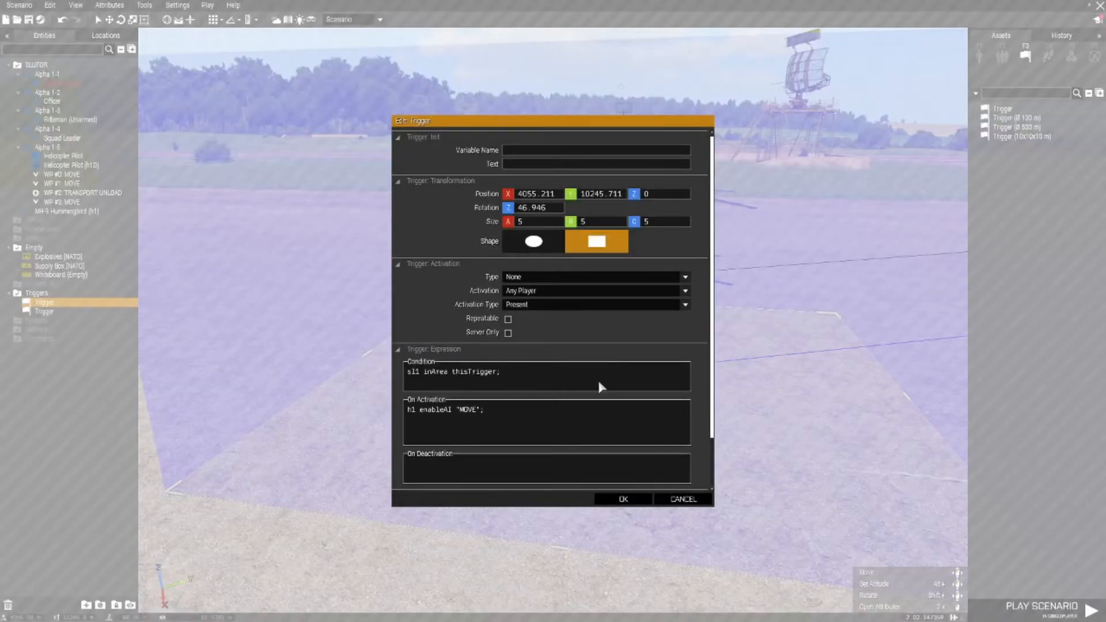
pyautogui.moveTo(681, 499)
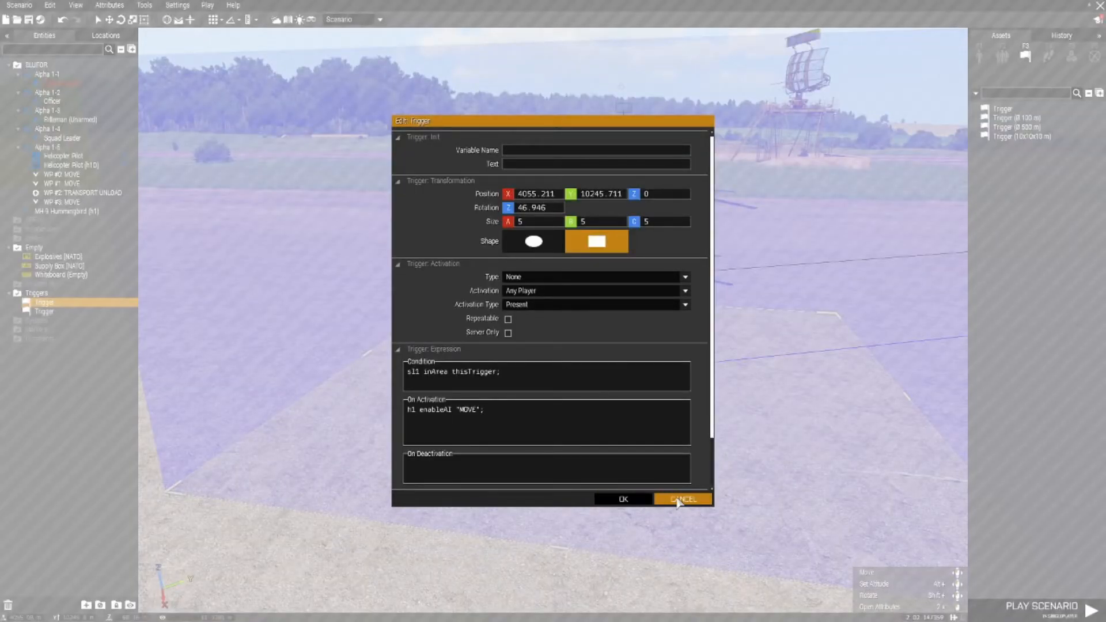
pyautogui.click(681, 499)
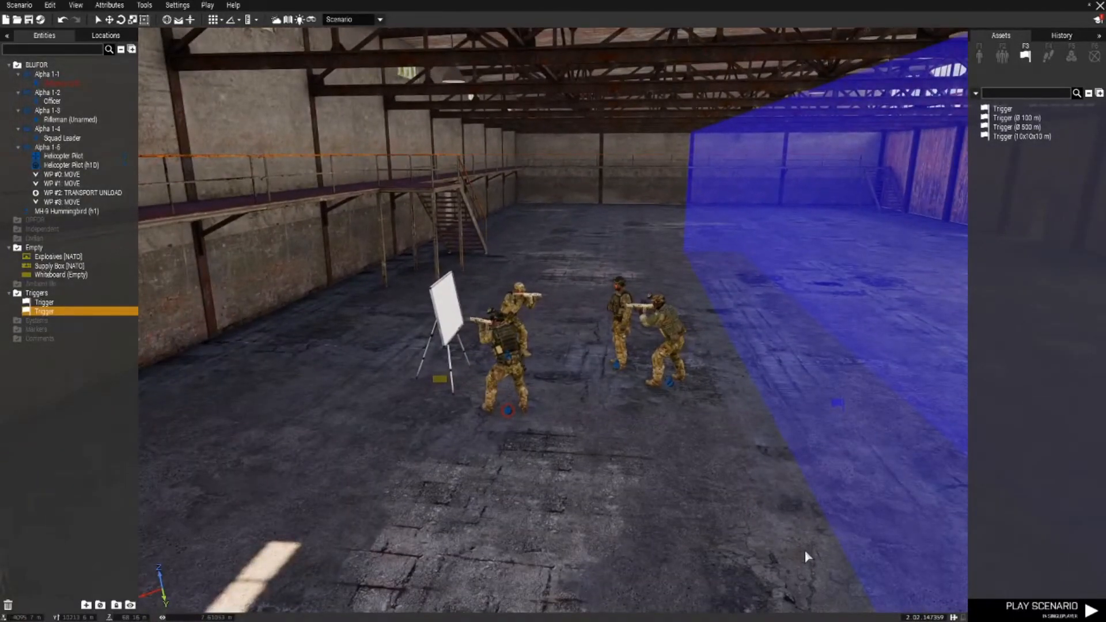
# Step: Run a playtest and walk the squad leader out of the hangar up to helicopter h1
pyautogui.click(1042, 606)
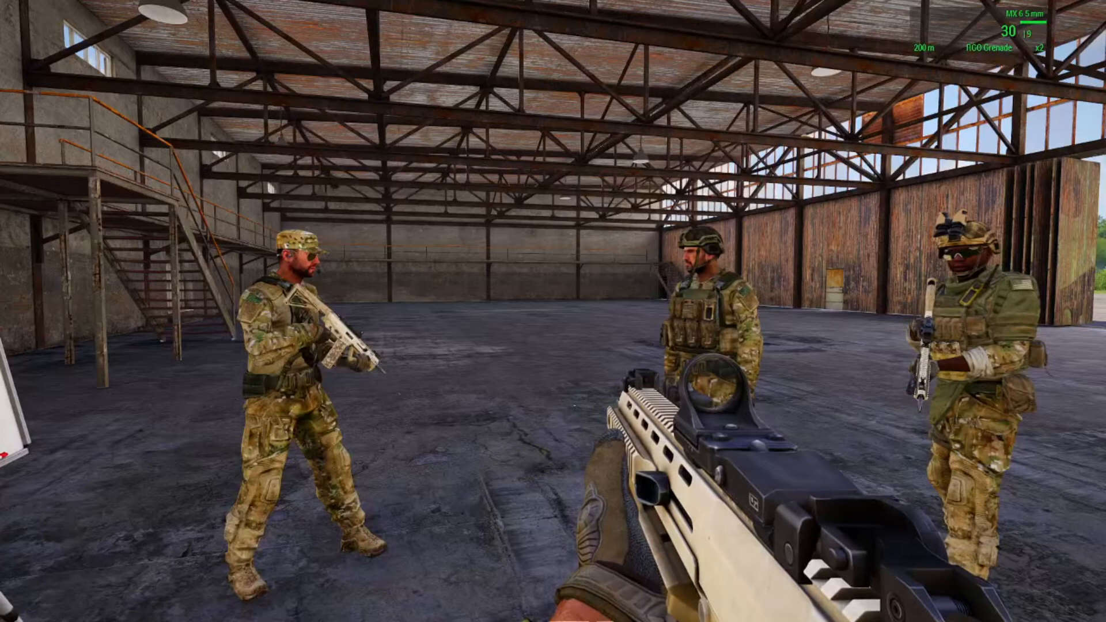
pyautogui.moveTo(553, 312)
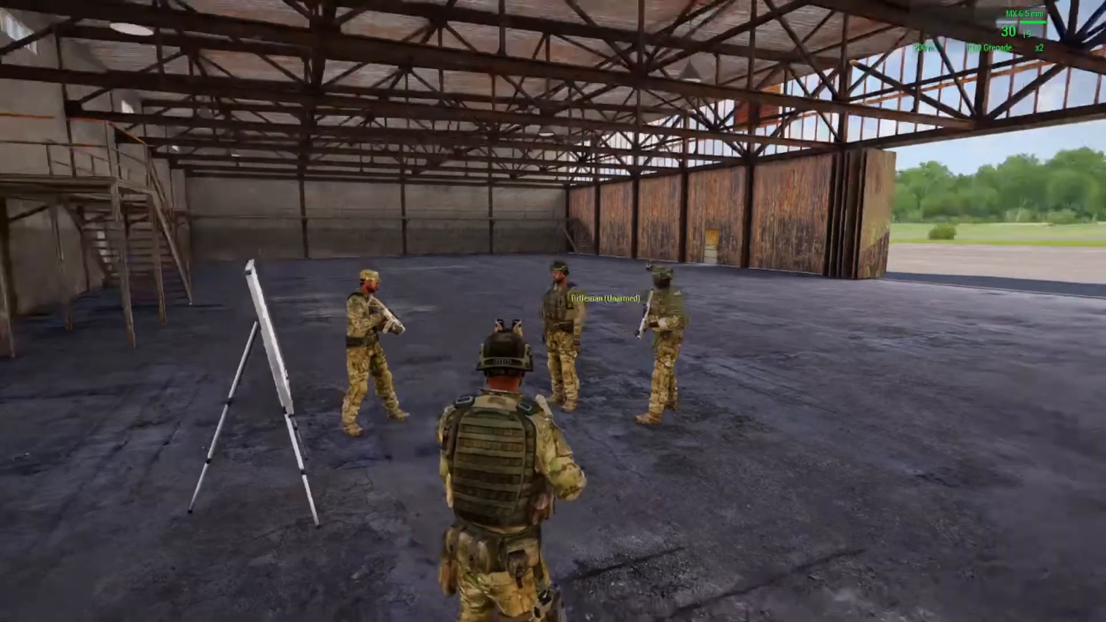
pyautogui.moveTo(553, 311)
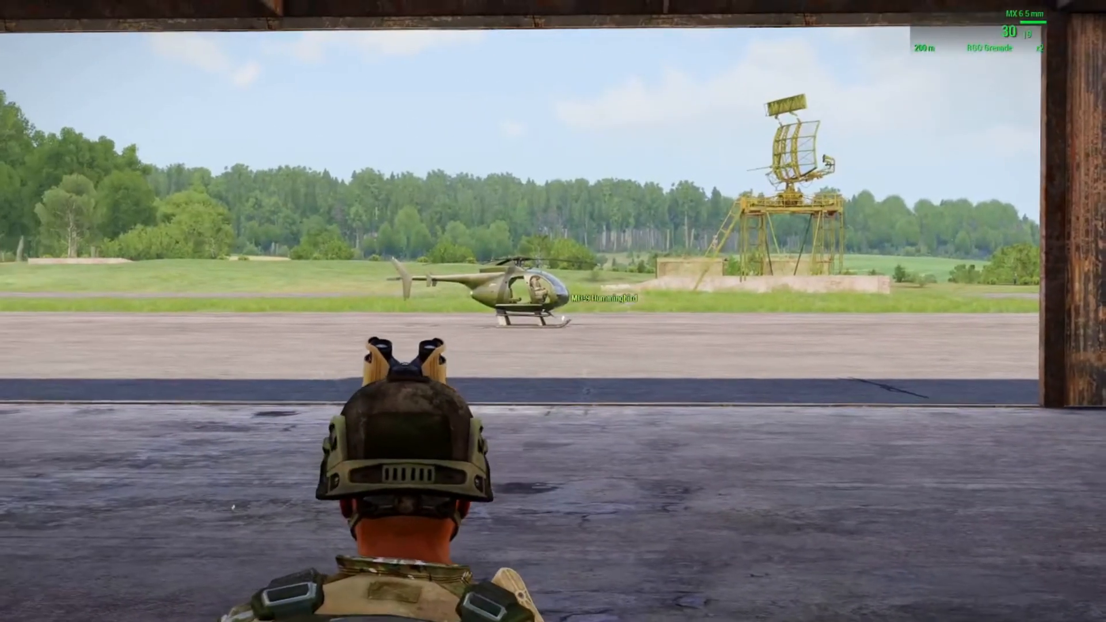
pyautogui.moveTo(553, 311)
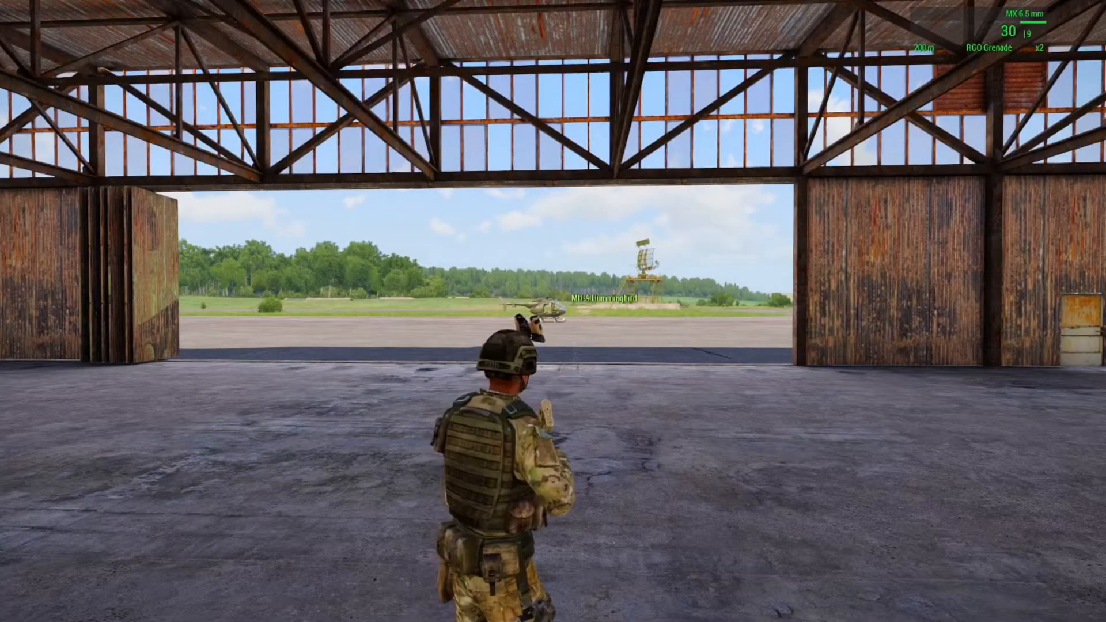
pyautogui.press('w')
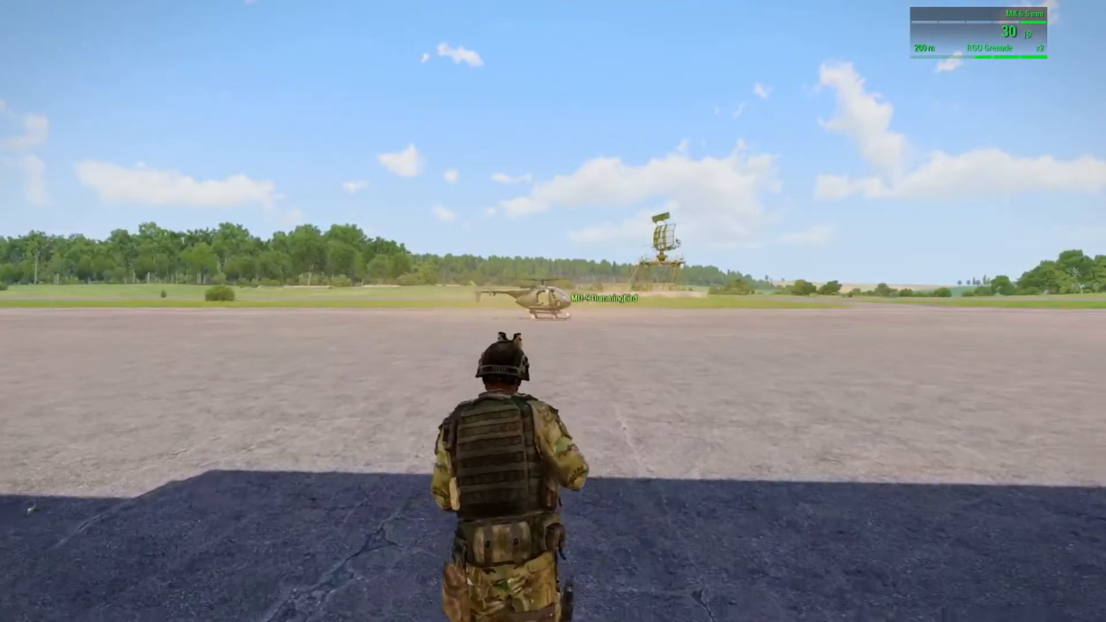
pyautogui.press('w')
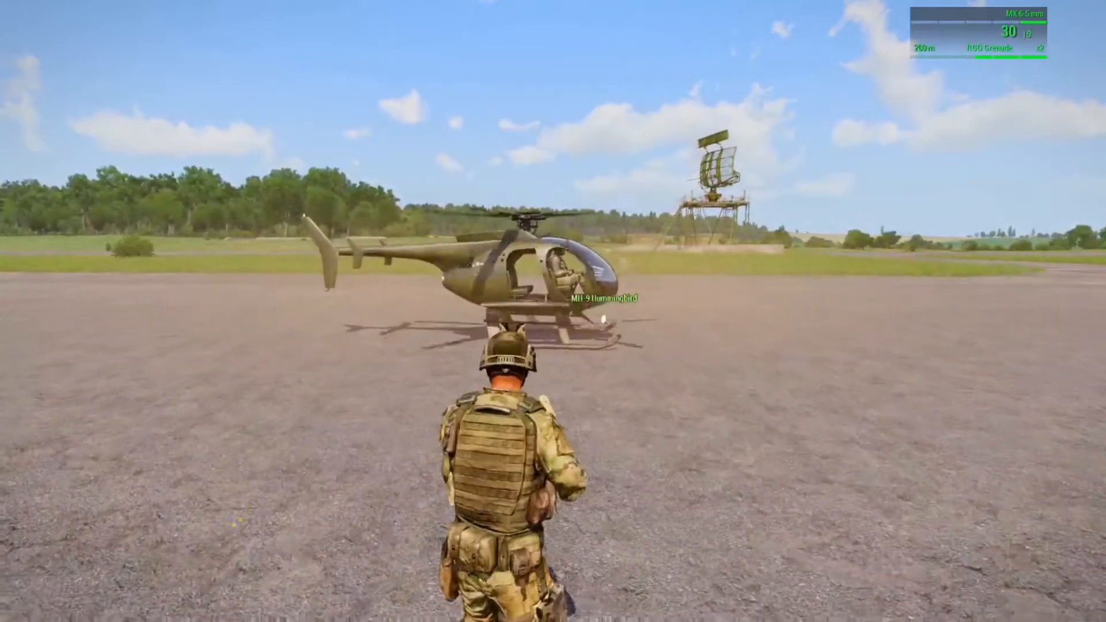
pyautogui.press('w')
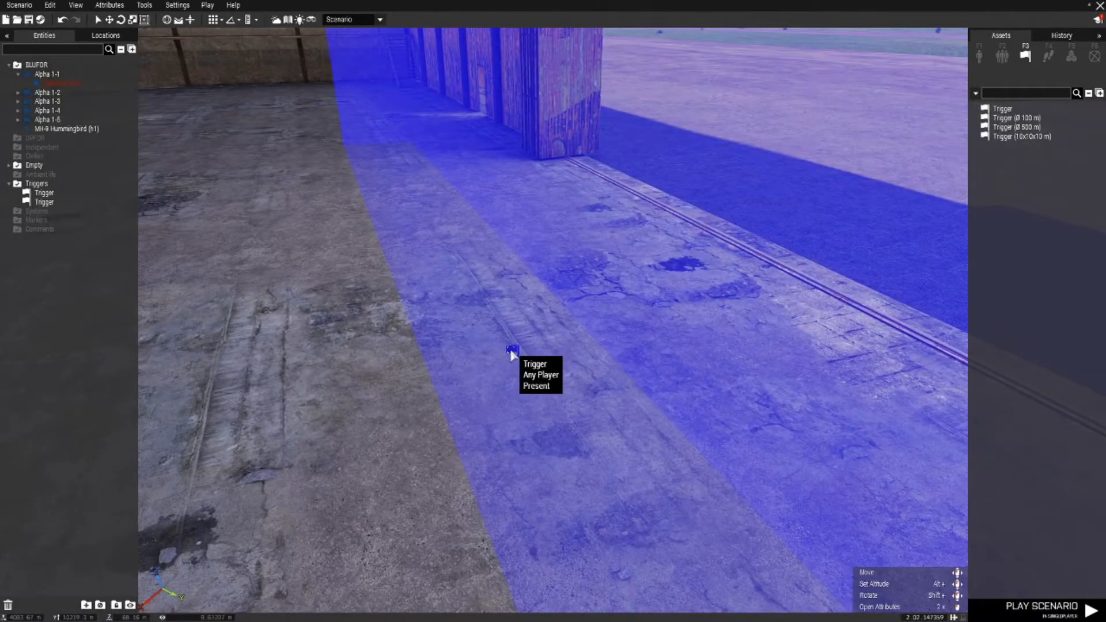
# Step: Set the engine-start trigger's Condition to 'sl1 inArea thisTrigger;'
pyautogui.doubleClick(512, 356)
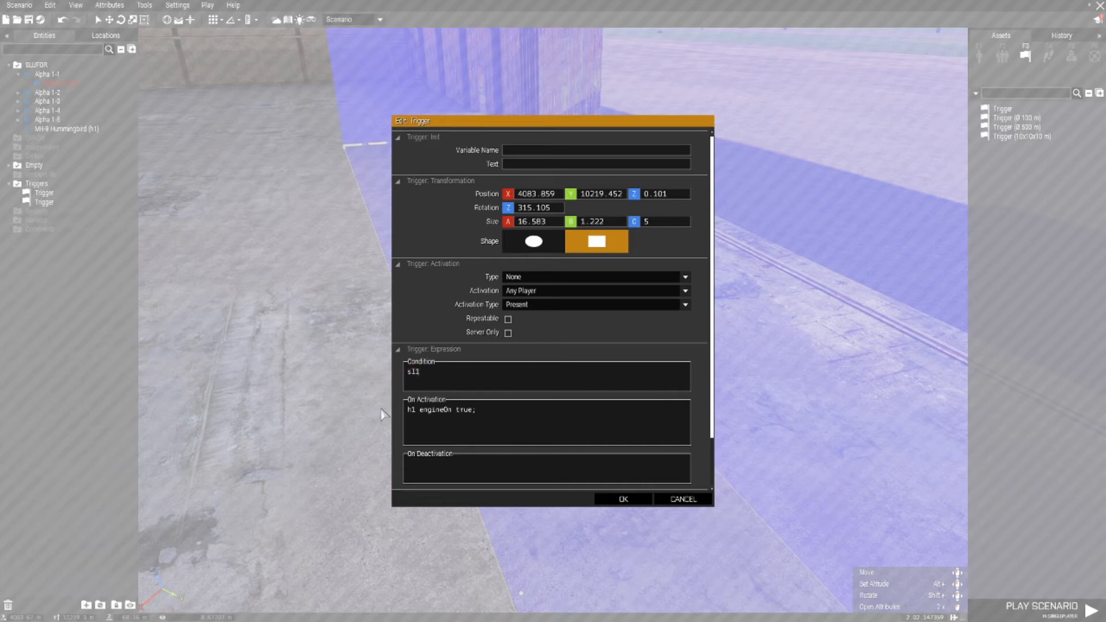
pyautogui.write('inArea')
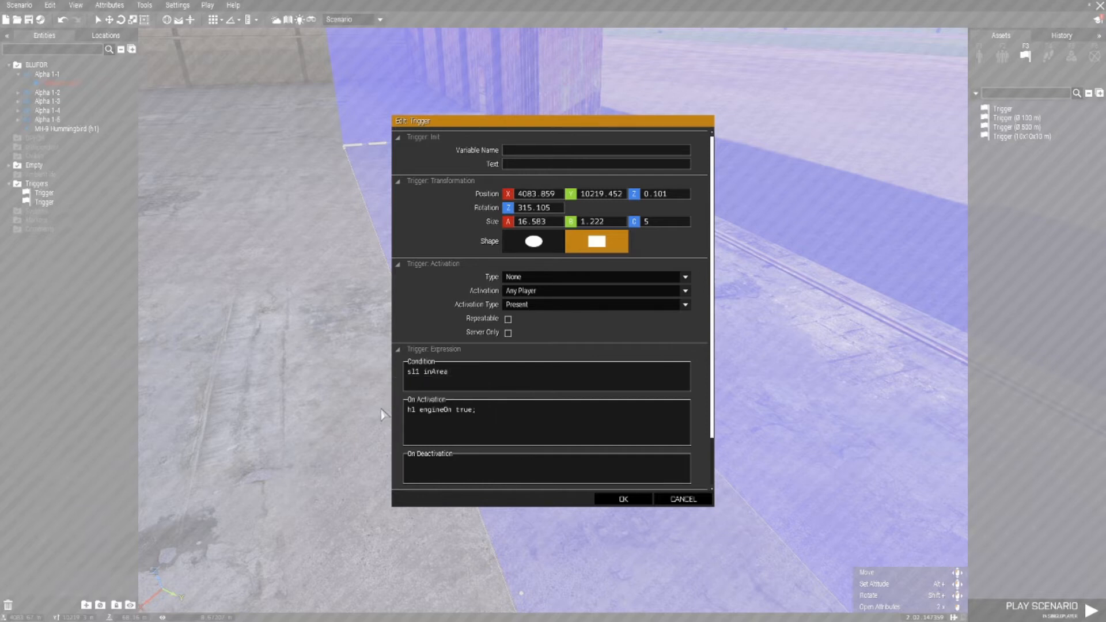
pyautogui.write('thisTrigger;')
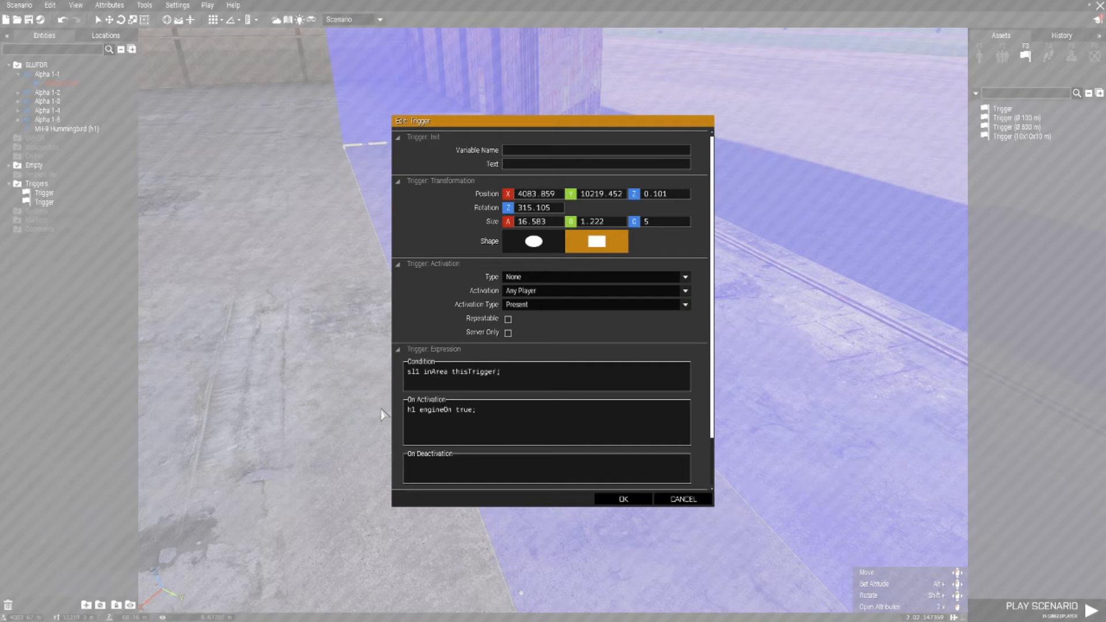
pyautogui.moveTo(483, 393)
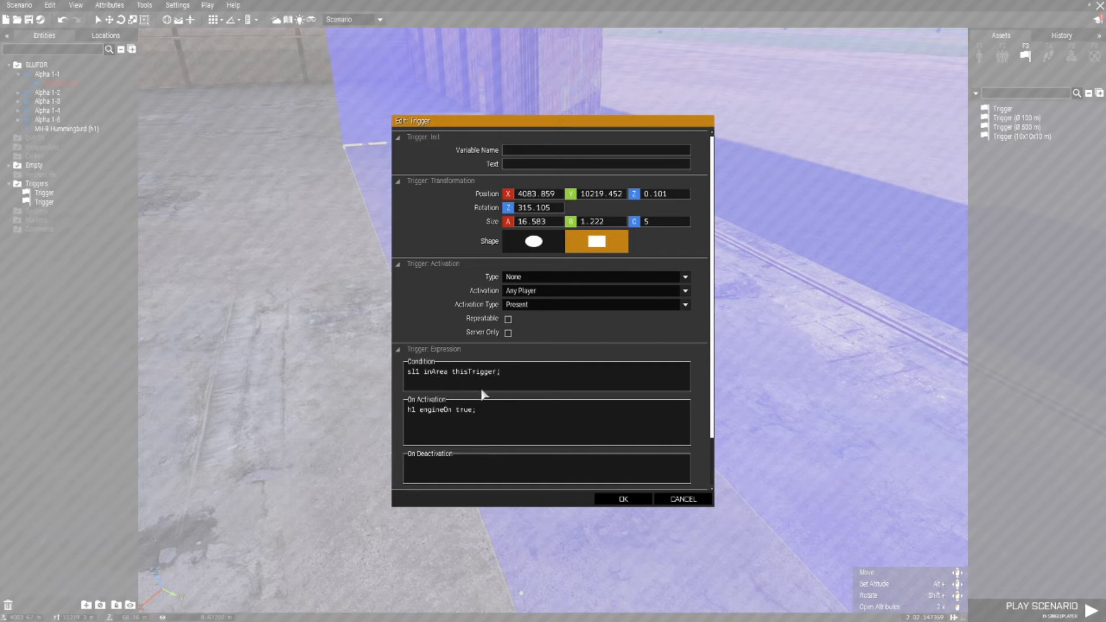
pyautogui.moveTo(384, 373)
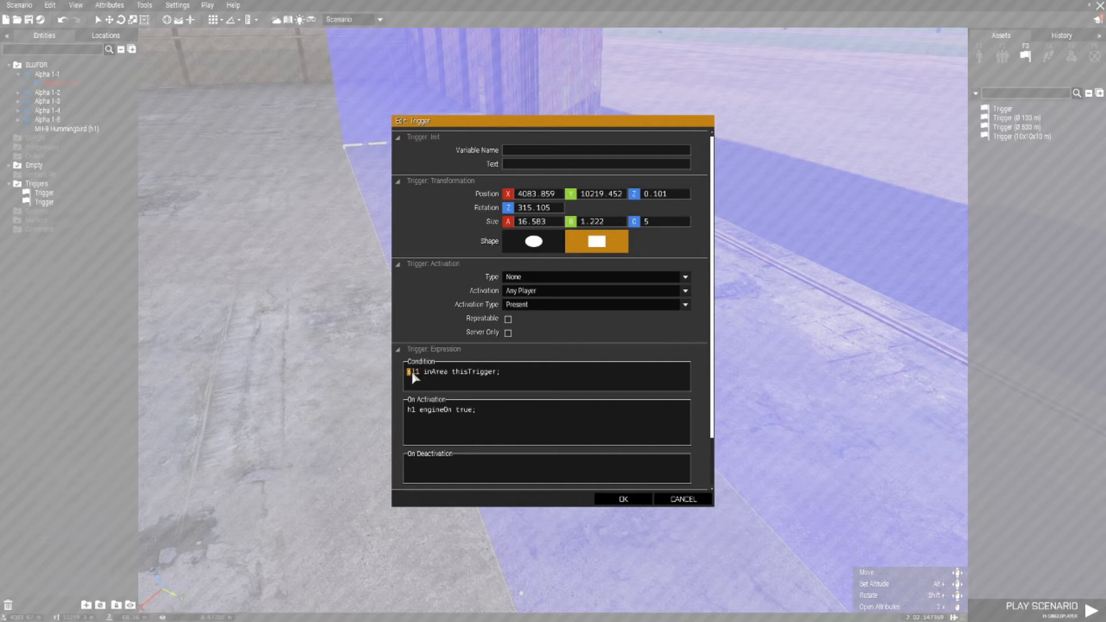
pyautogui.moveTo(536, 384)
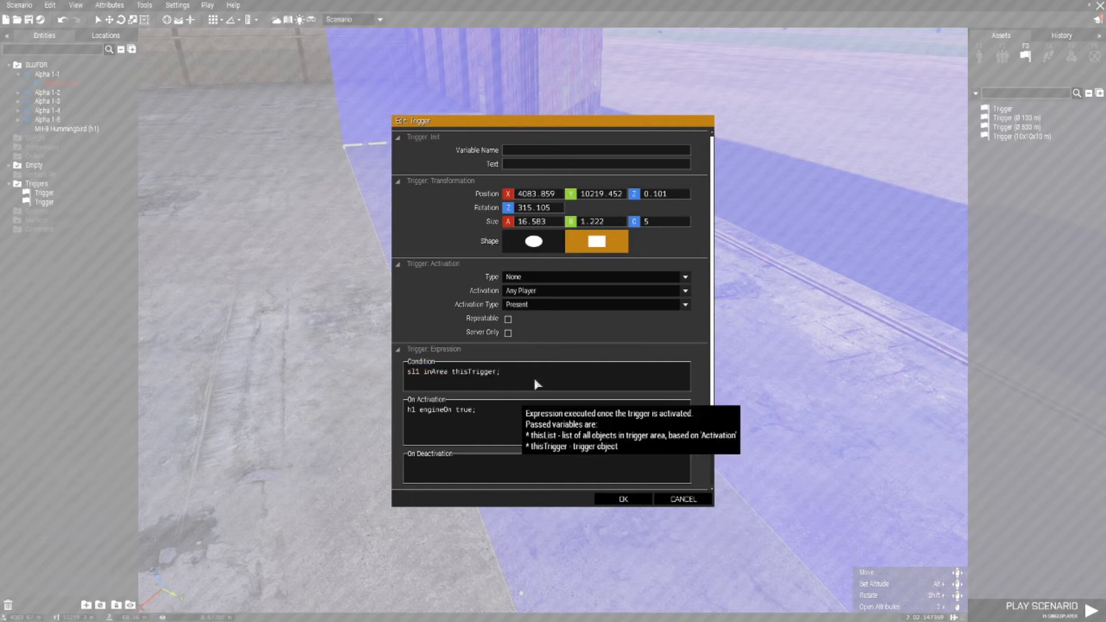
pyautogui.moveTo(525, 291)
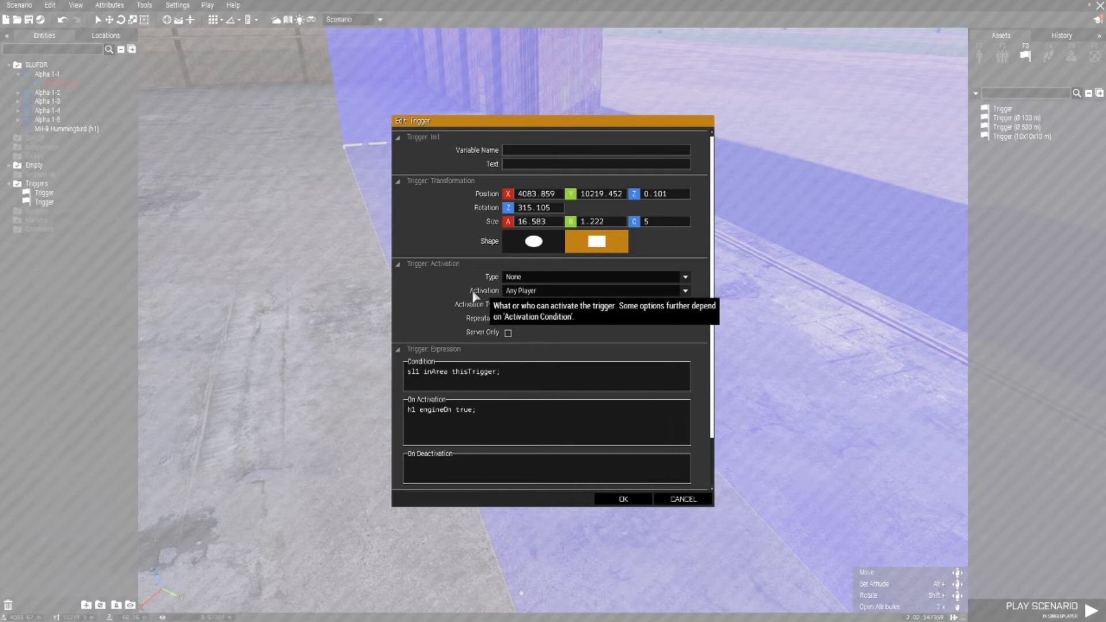
# Step: Set the trigger's Activation to BLUFOR and confirm its settings
pyautogui.click(683, 291)
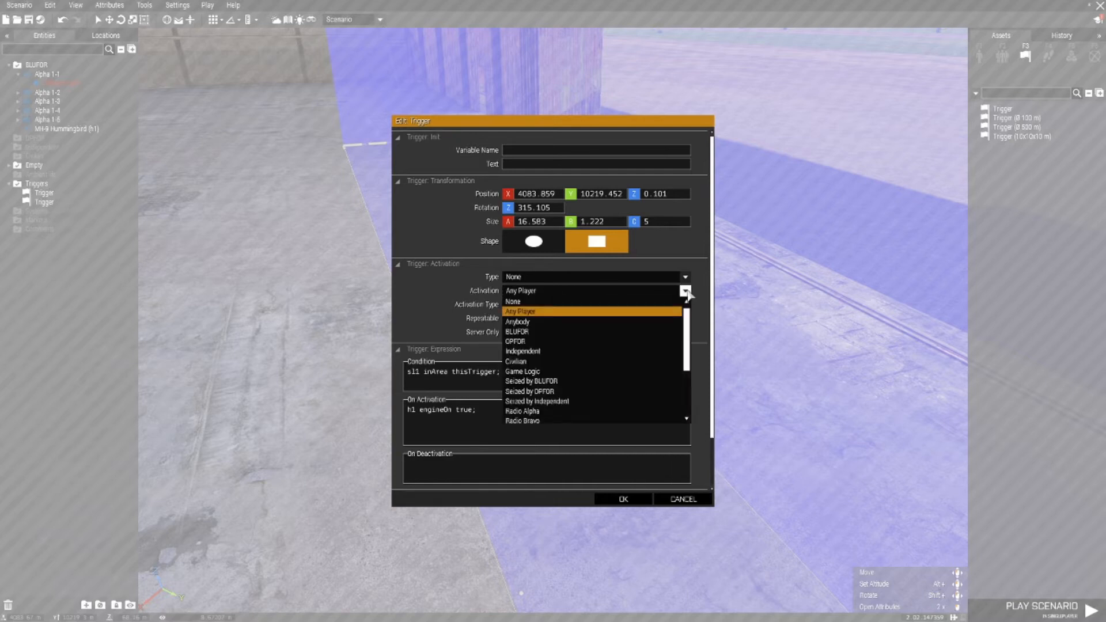
pyautogui.click(517, 332)
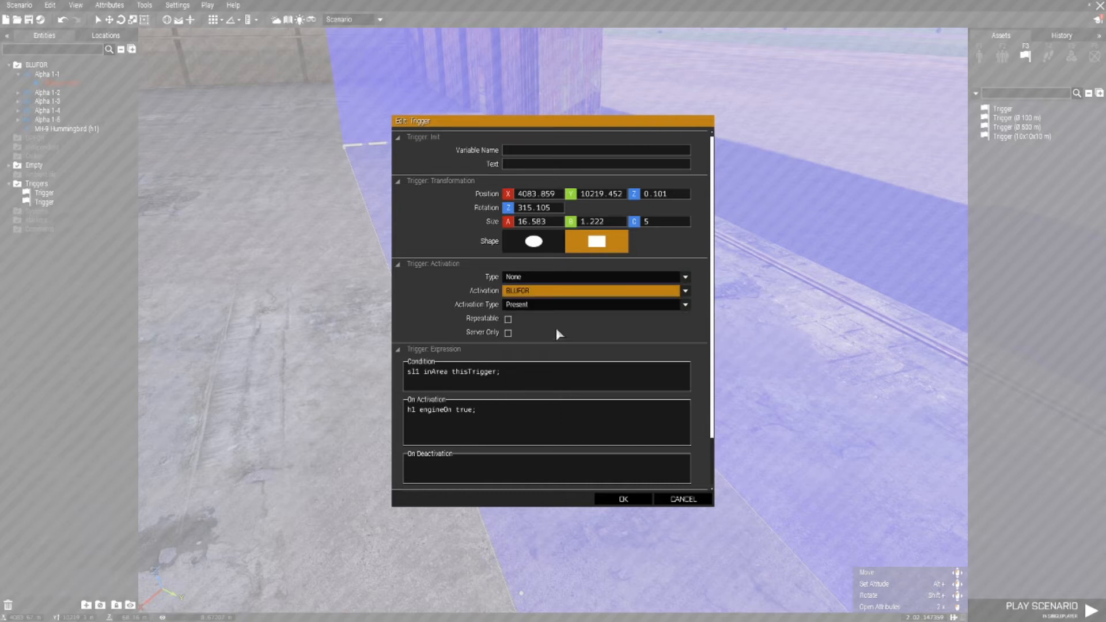
pyautogui.click(621, 499)
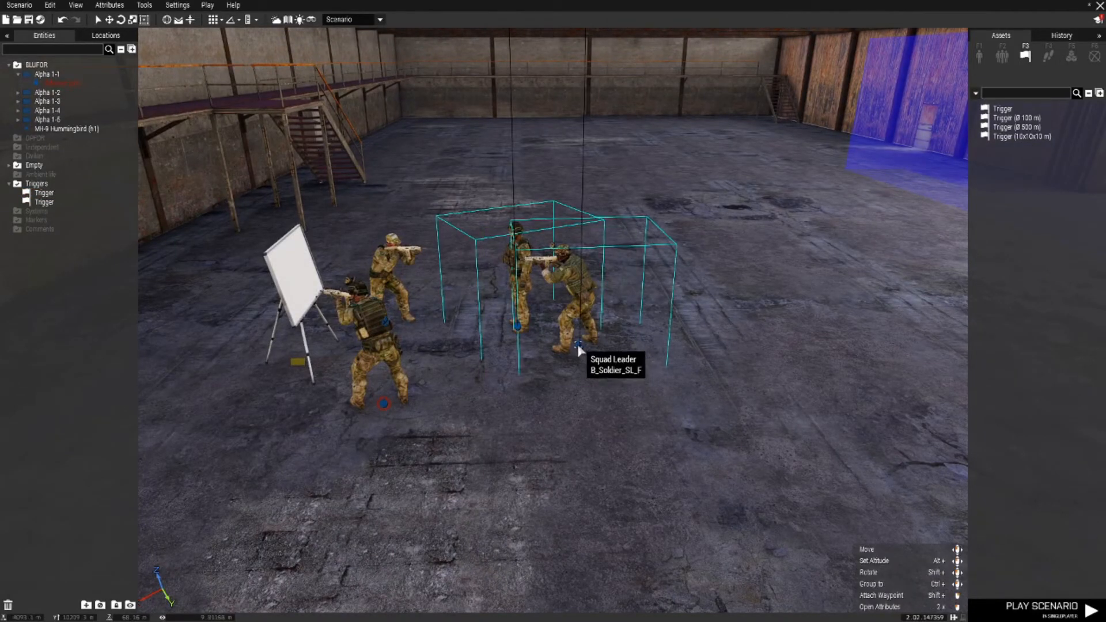
pyautogui.moveTo(638, 386)
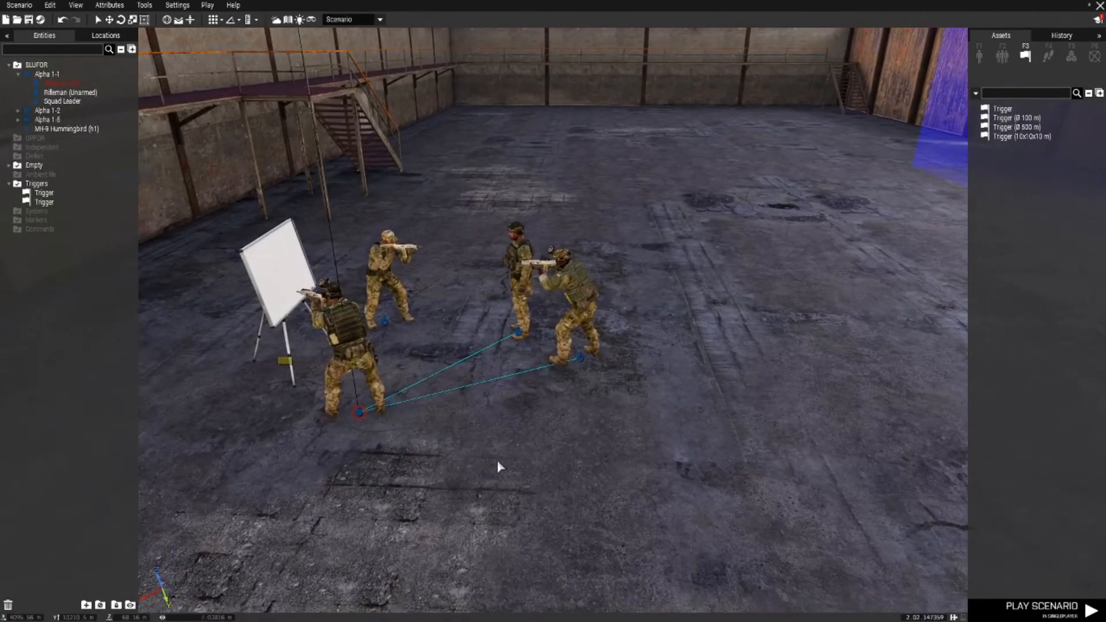
# Step: Playtest again and move the squad leader up to h1 as its engine starts
pyautogui.click(1034, 607)
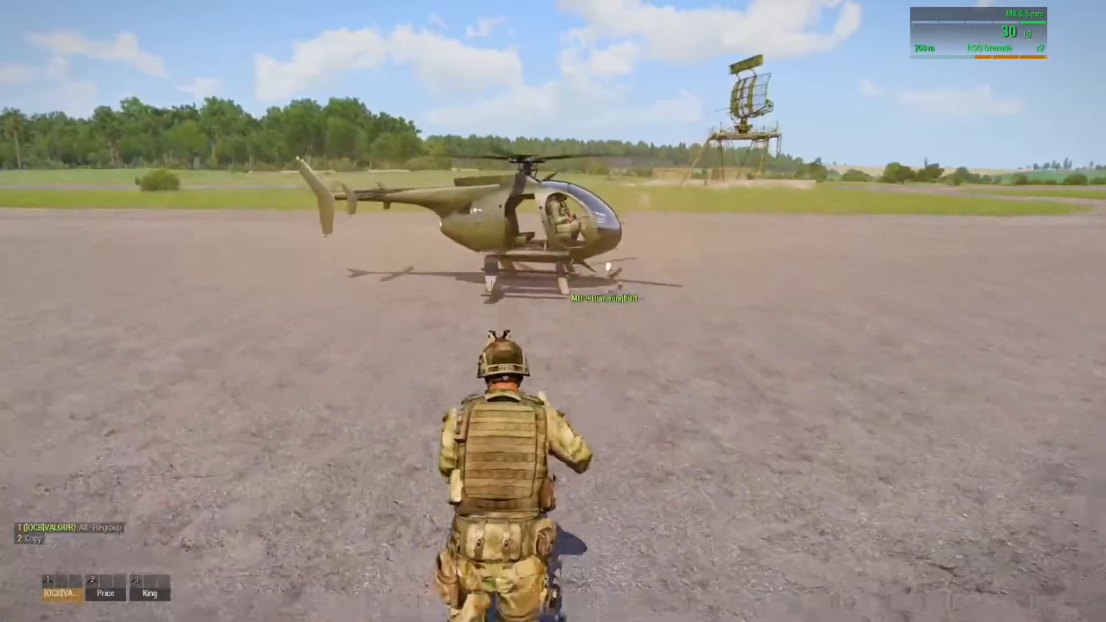
pyautogui.press('w')
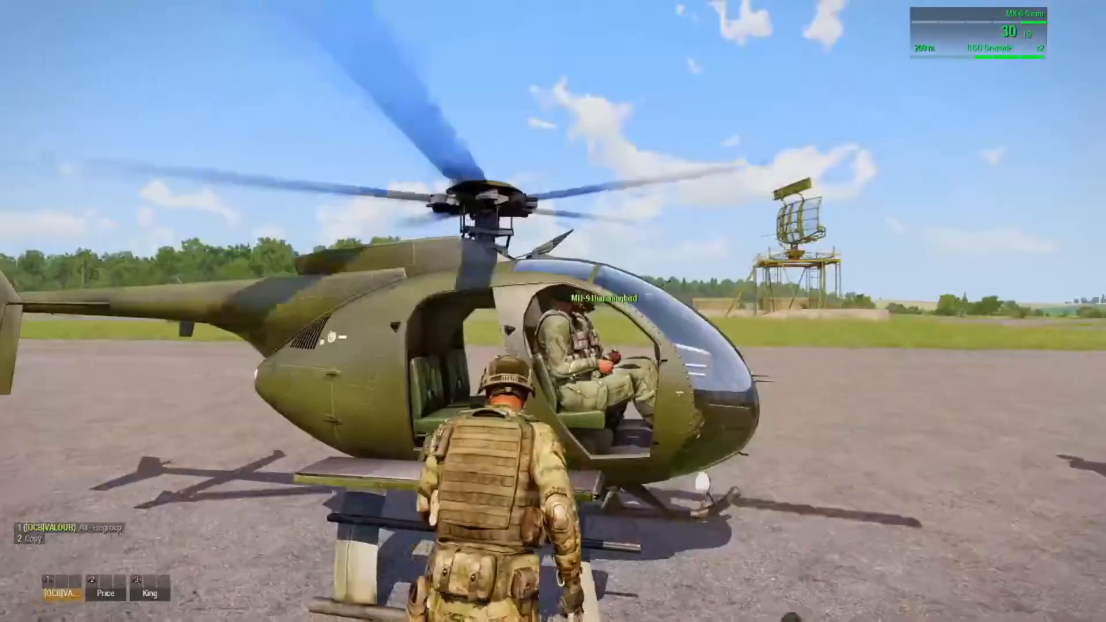